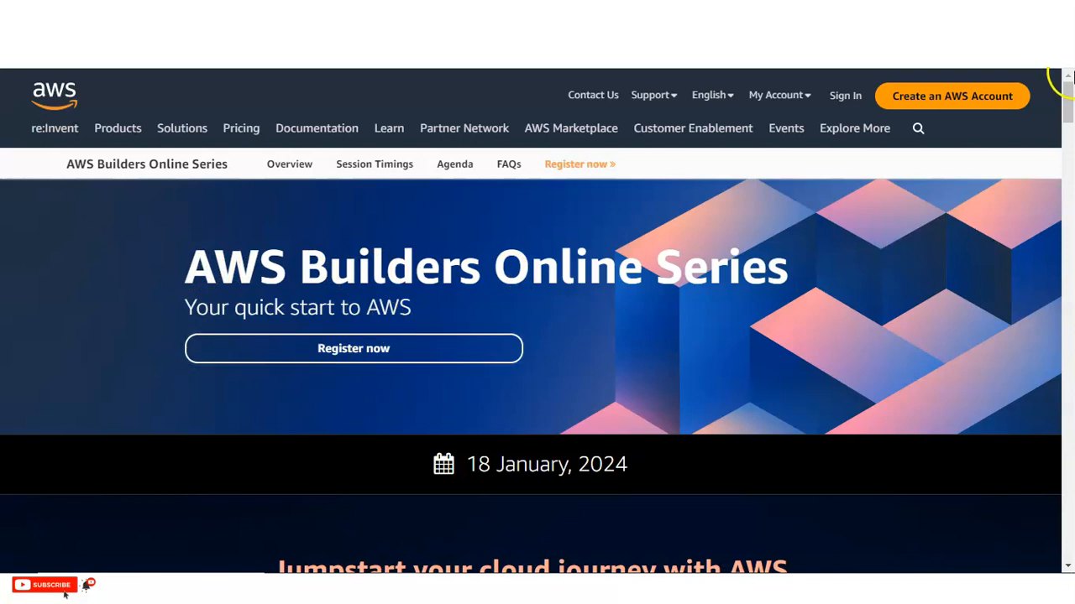
Scroll down the event page to the Builders Online Series overview and learning tracks.
scroll(down, 3)
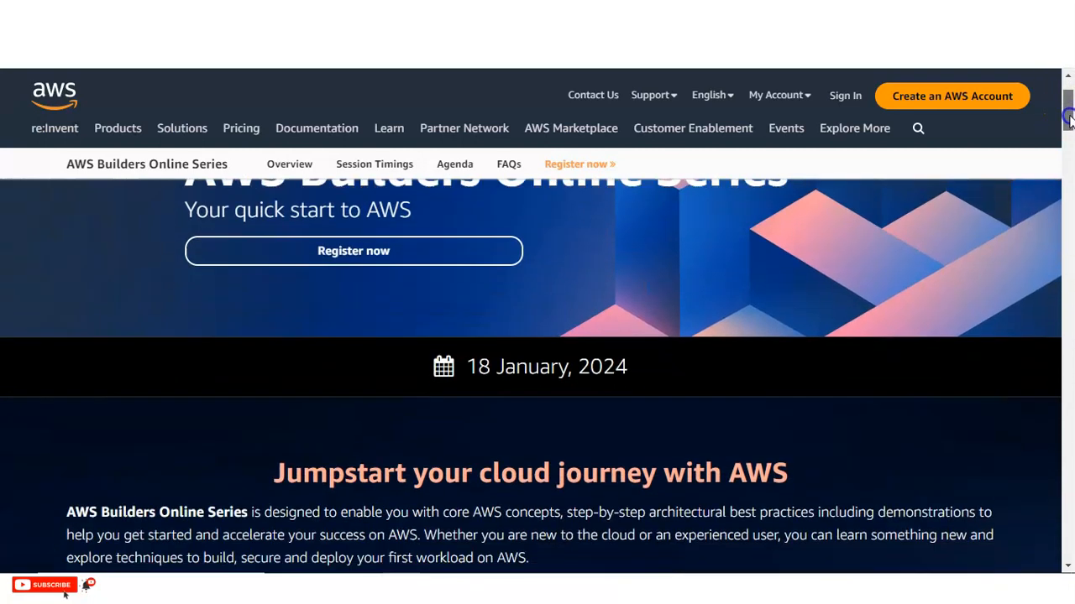
scroll(down, 3)
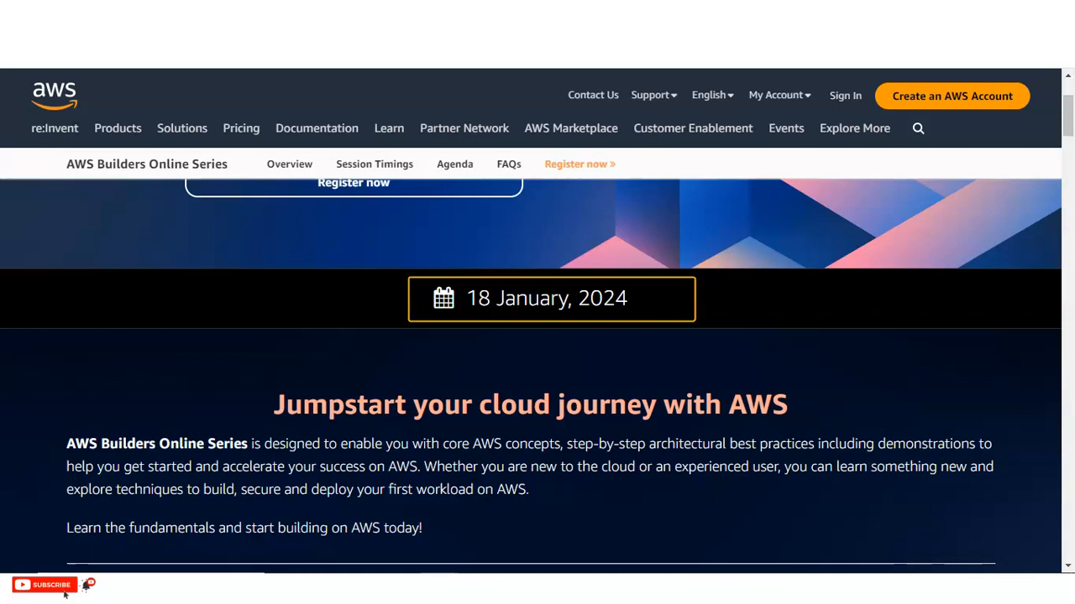
scroll(down, 3)
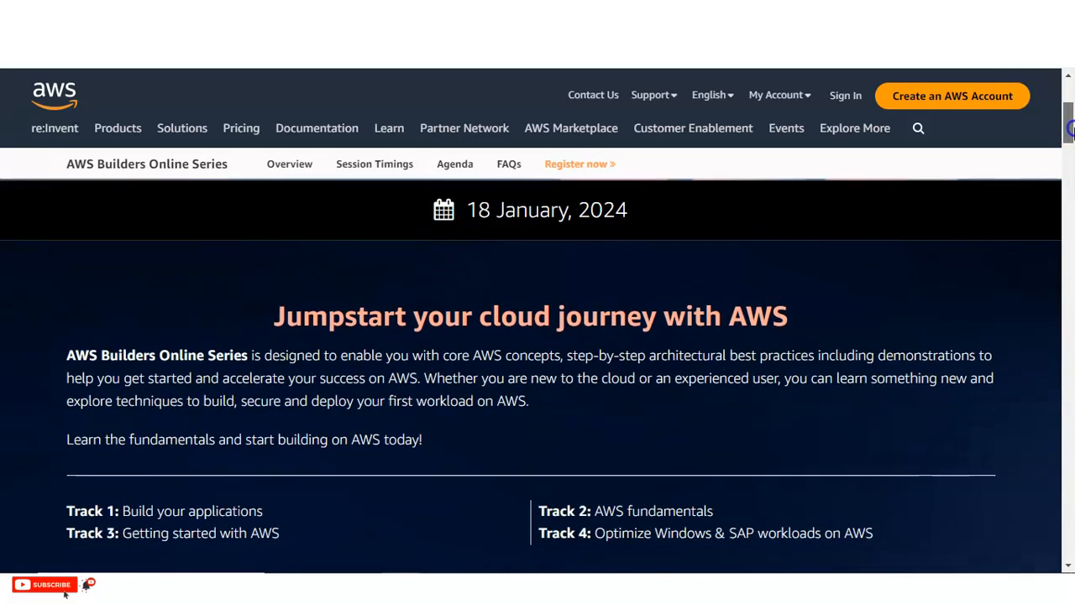
scroll(down, 3)
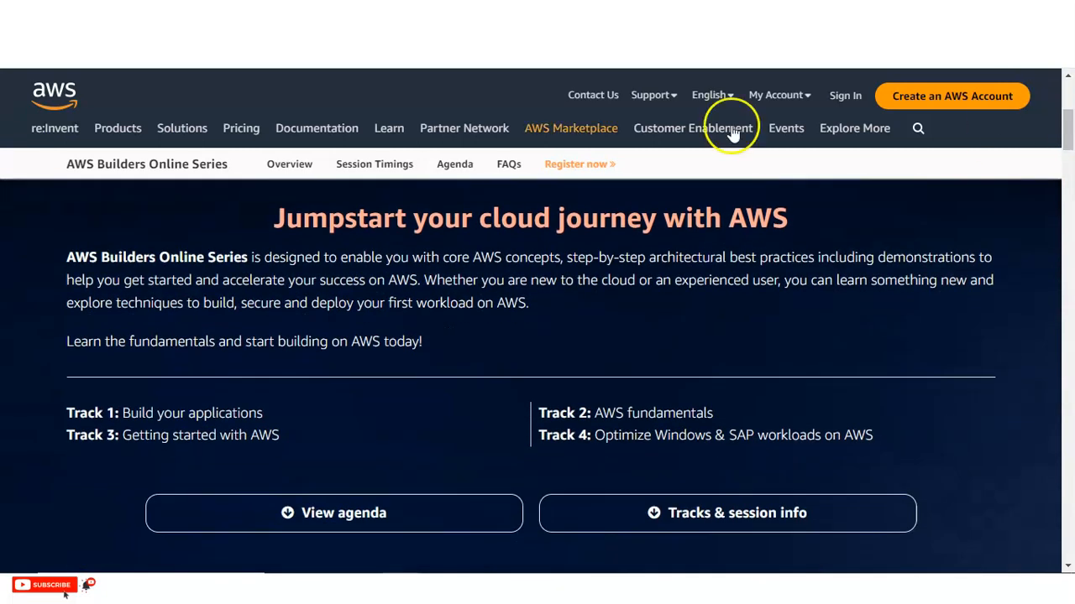
Briefly show and dismiss the AWS Marketplace menu, stopping at the Jumpstart section.
click(571, 128)
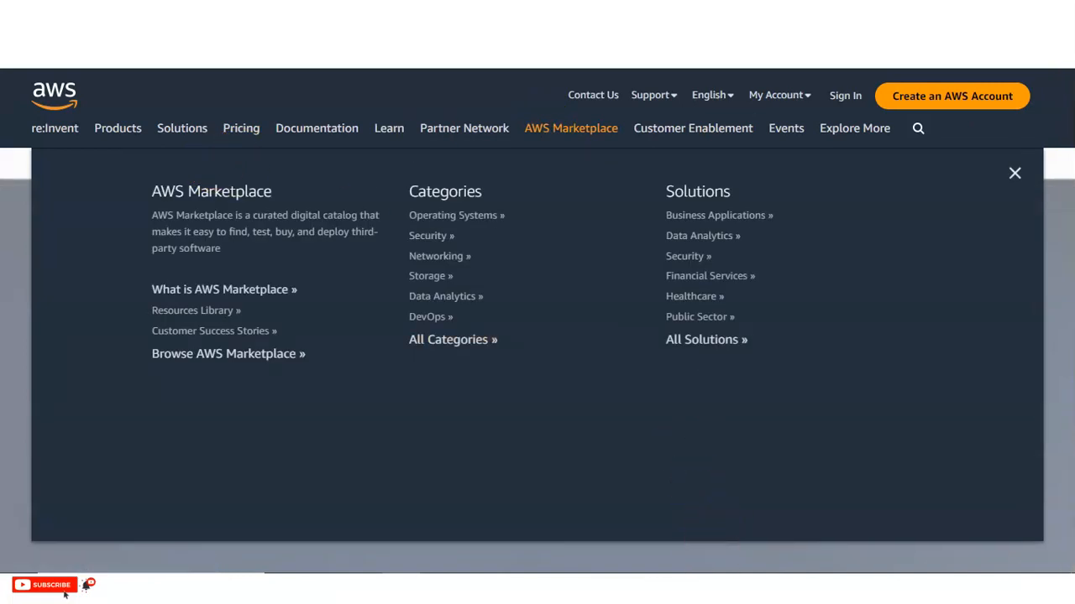
click(1014, 173)
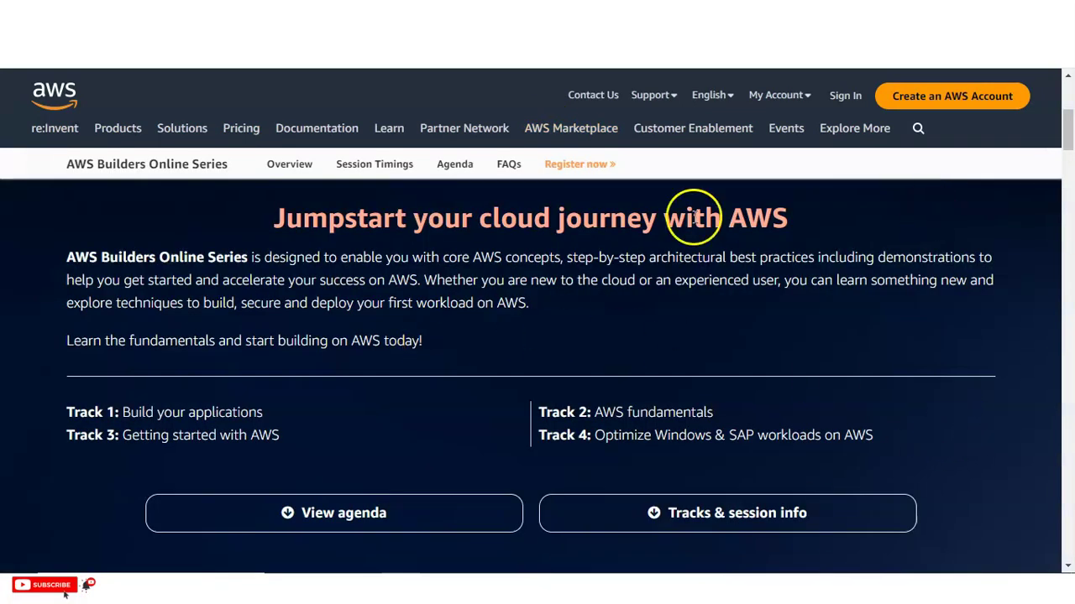
mouse_move(694, 217)
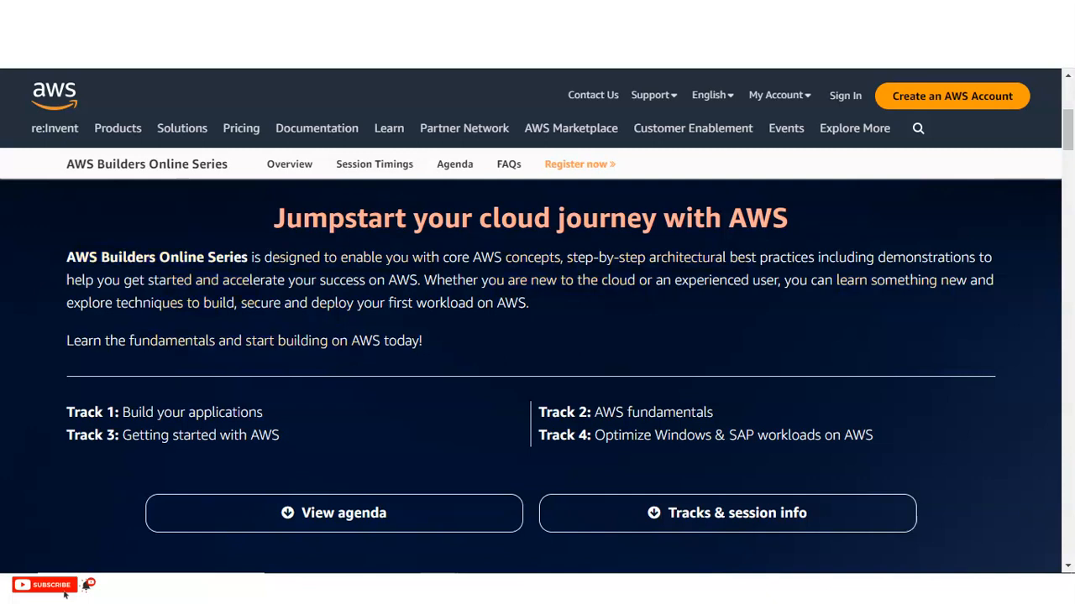
Select the Track 4 description text about optimizing Windows & SAP workloads.
scroll(down, 3)
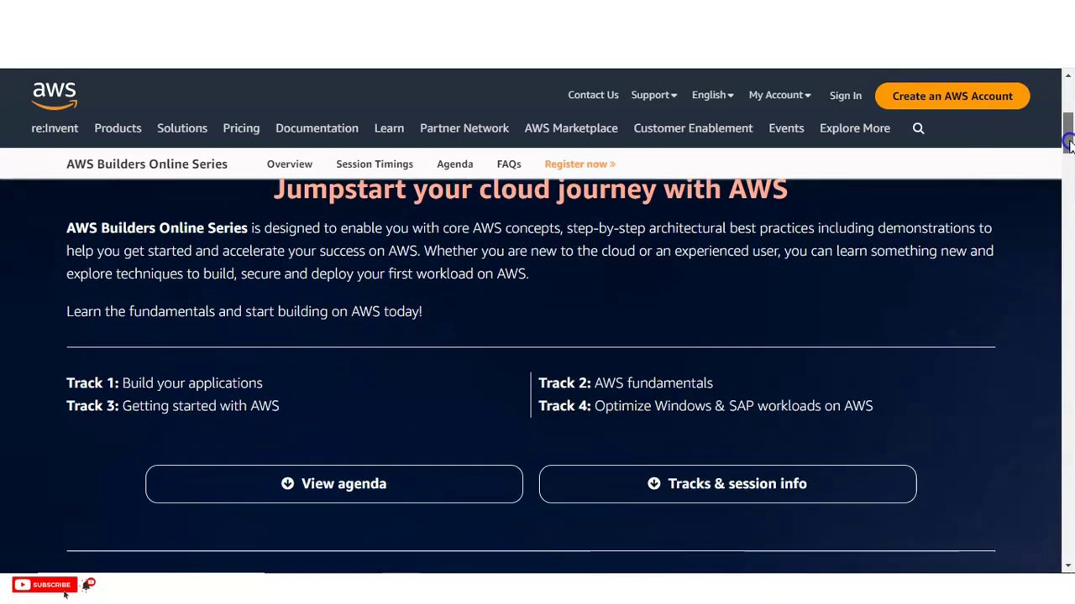
scroll(down, 3)
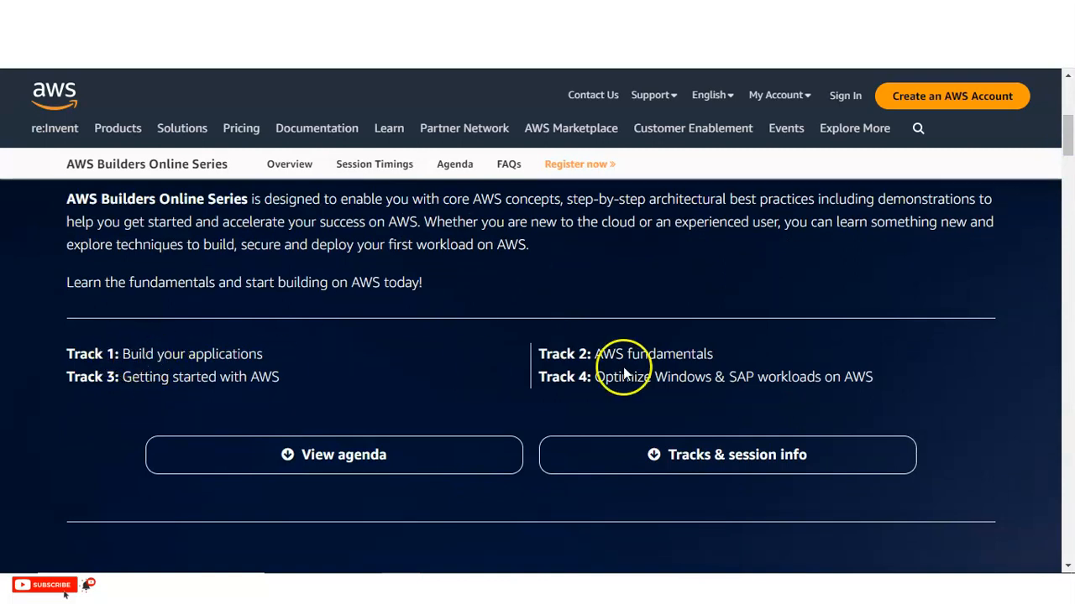
mouse_move(181, 377)
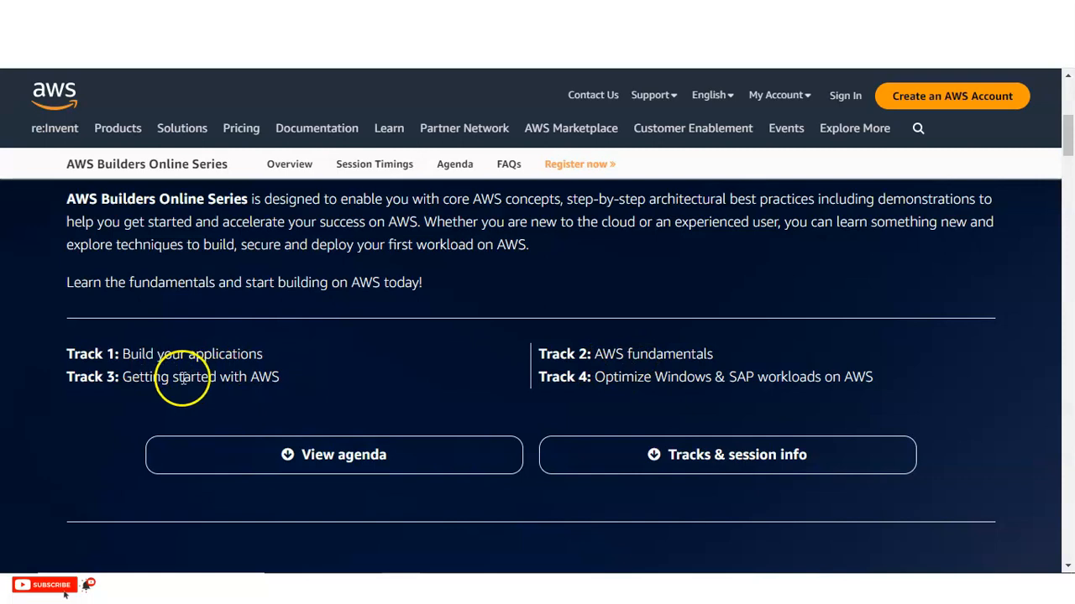
drag(122, 376, 246, 376)
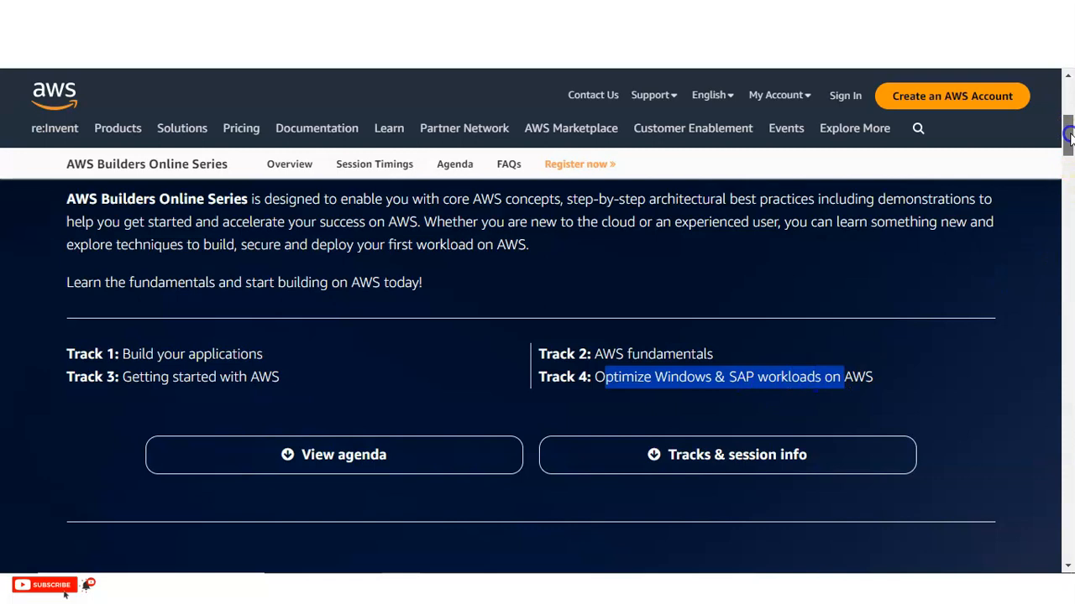
Scroll down to the Event Highlights section with its four highlight cards.
scroll(down, 3)
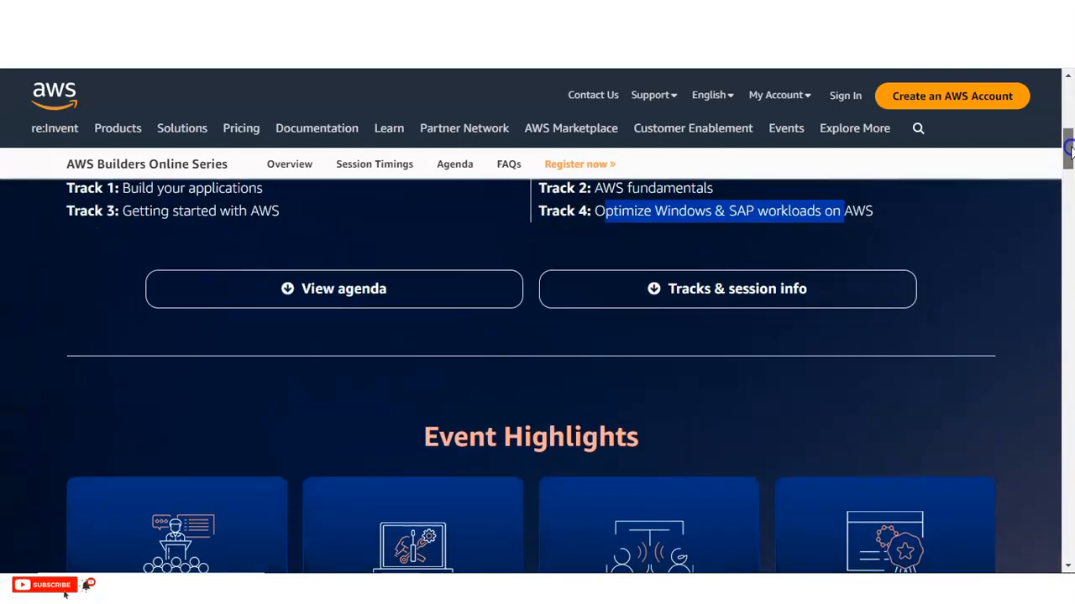
scroll(down, 3)
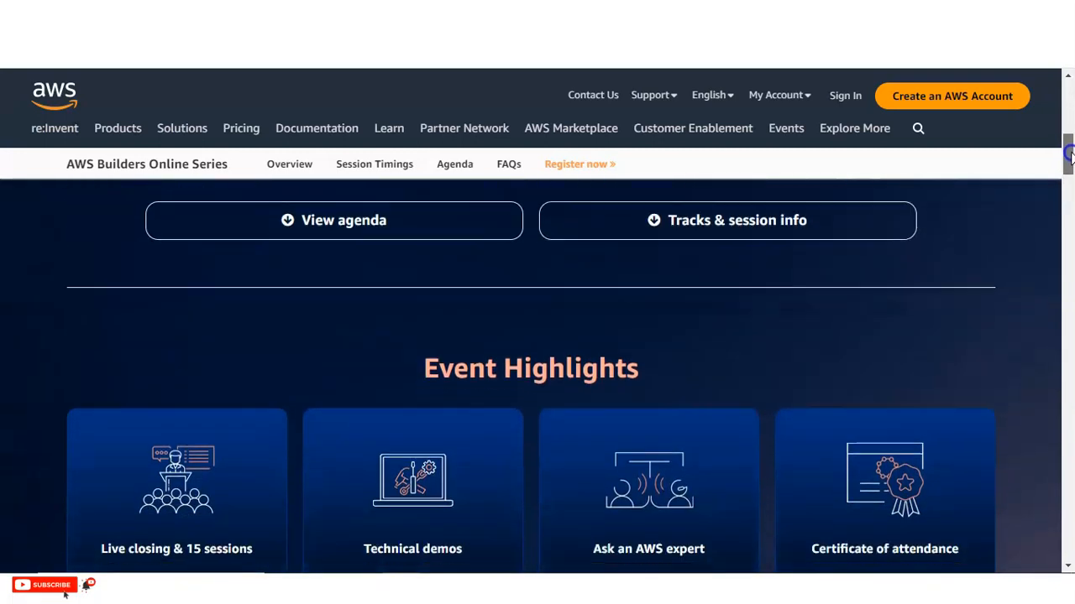
scroll(down, 3)
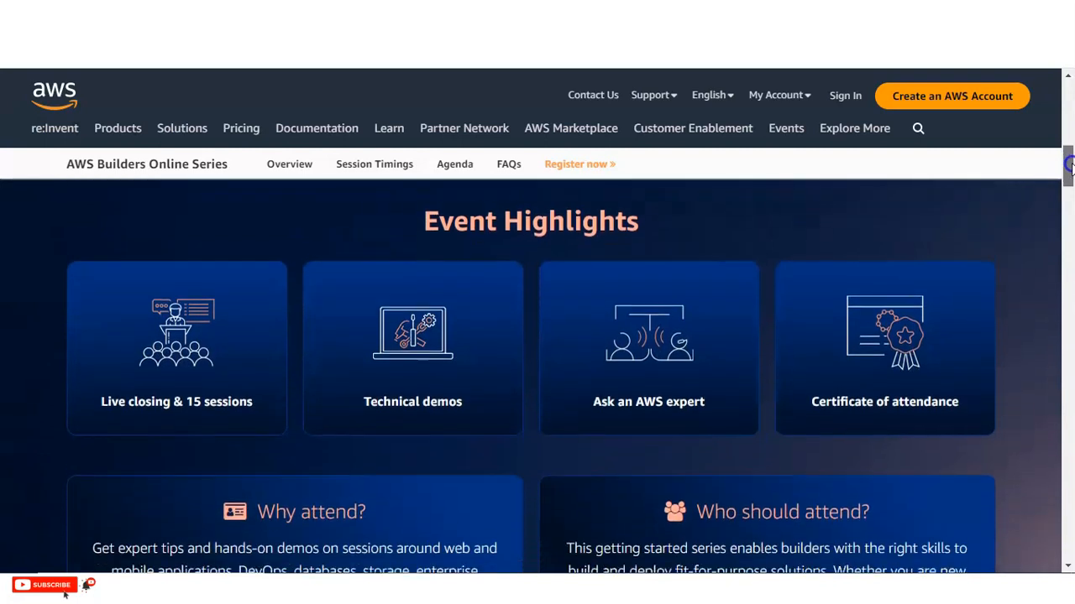
scroll(down, 3)
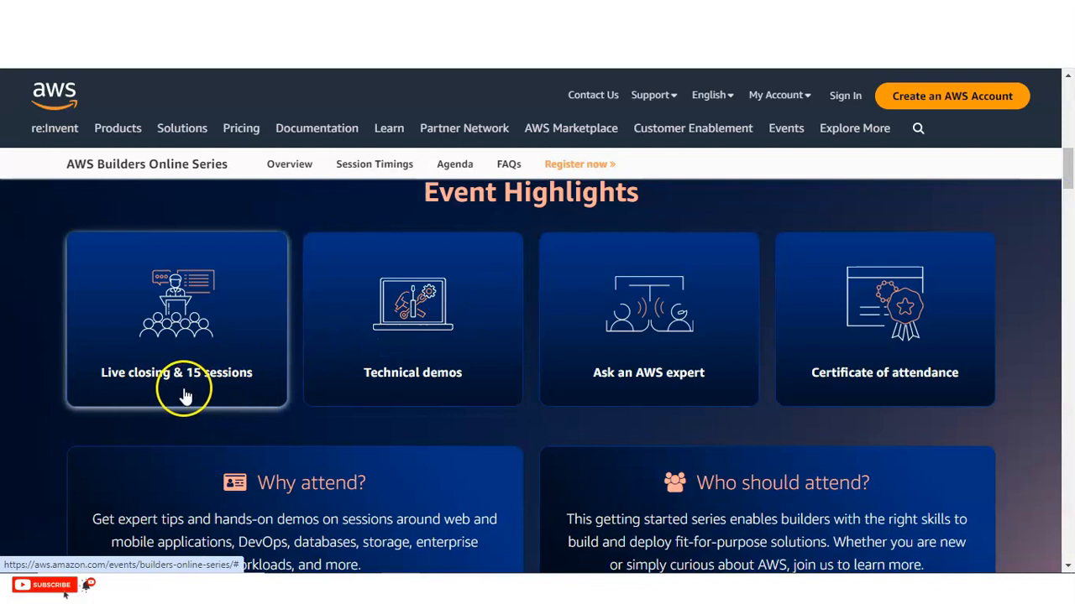
mouse_move(272, 392)
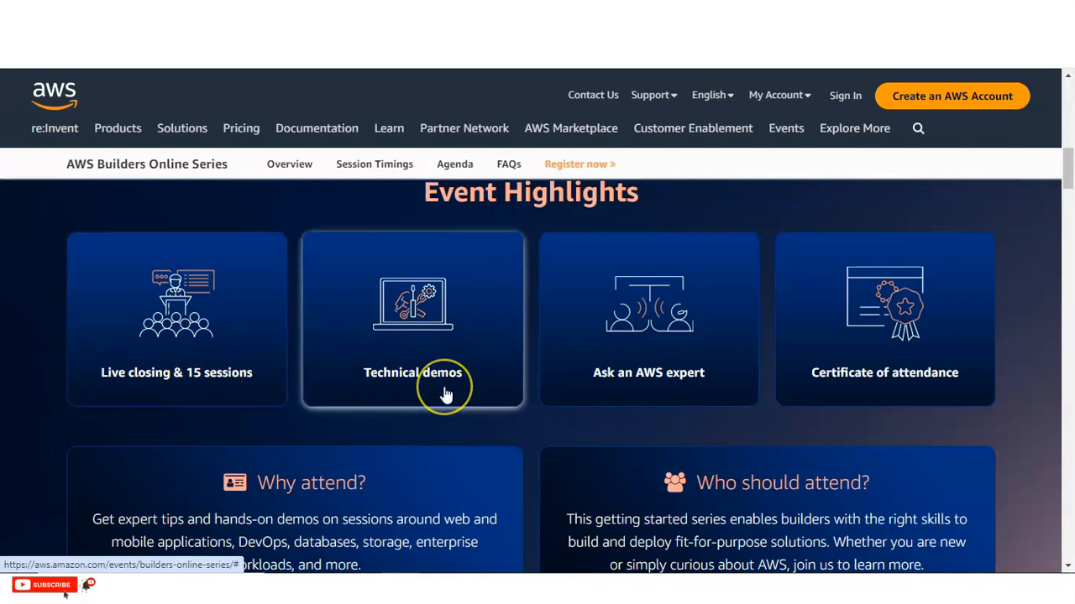
mouse_move(661, 406)
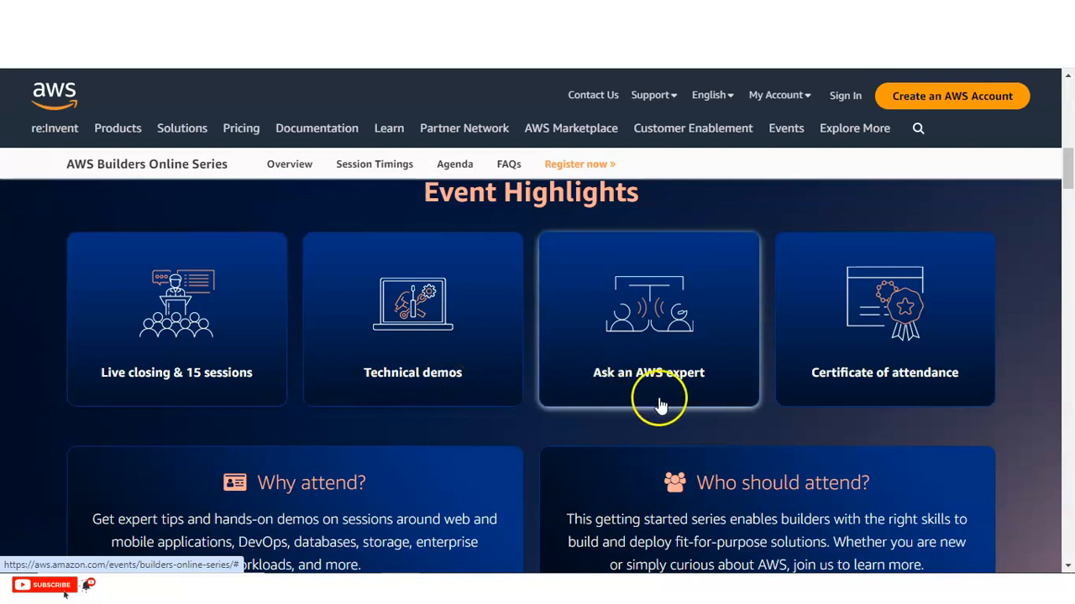
mouse_move(670, 406)
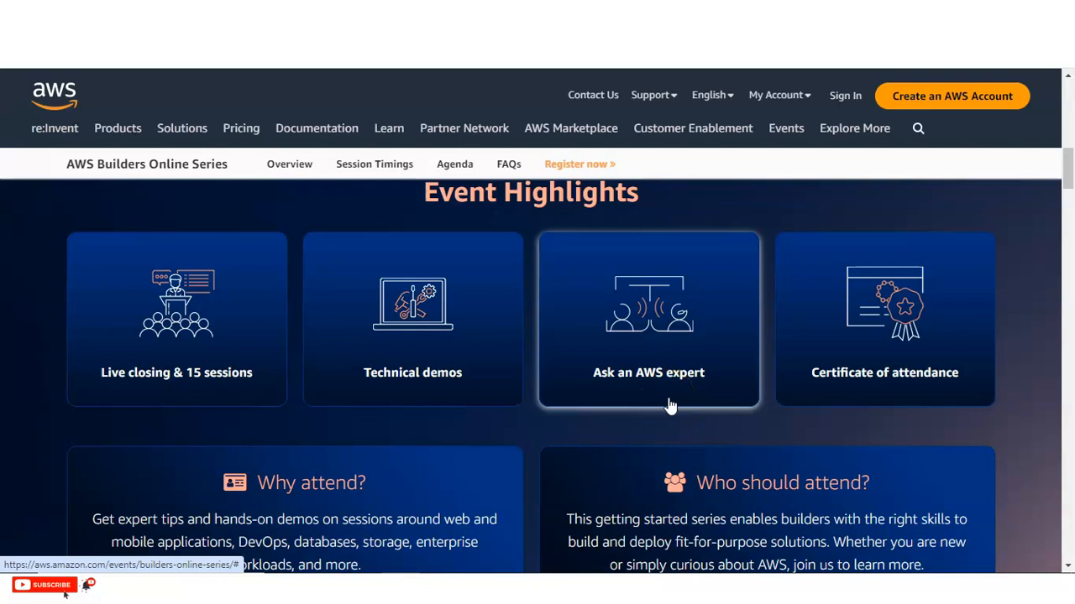
mouse_move(916, 417)
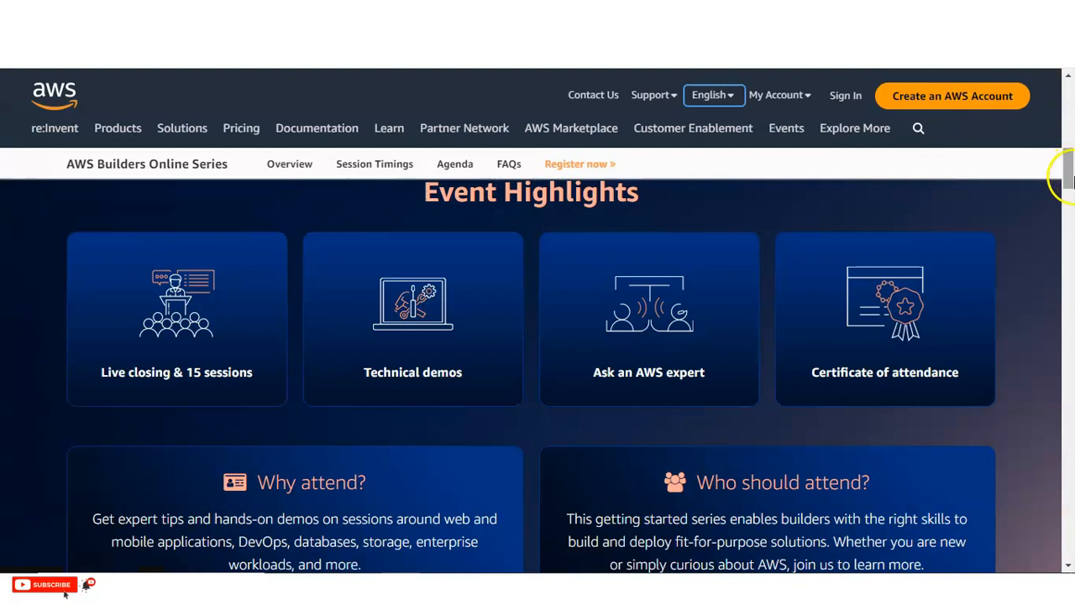
Scroll to the Why attend / Who should attend panels and highlight a line of their text.
scroll(down, 3)
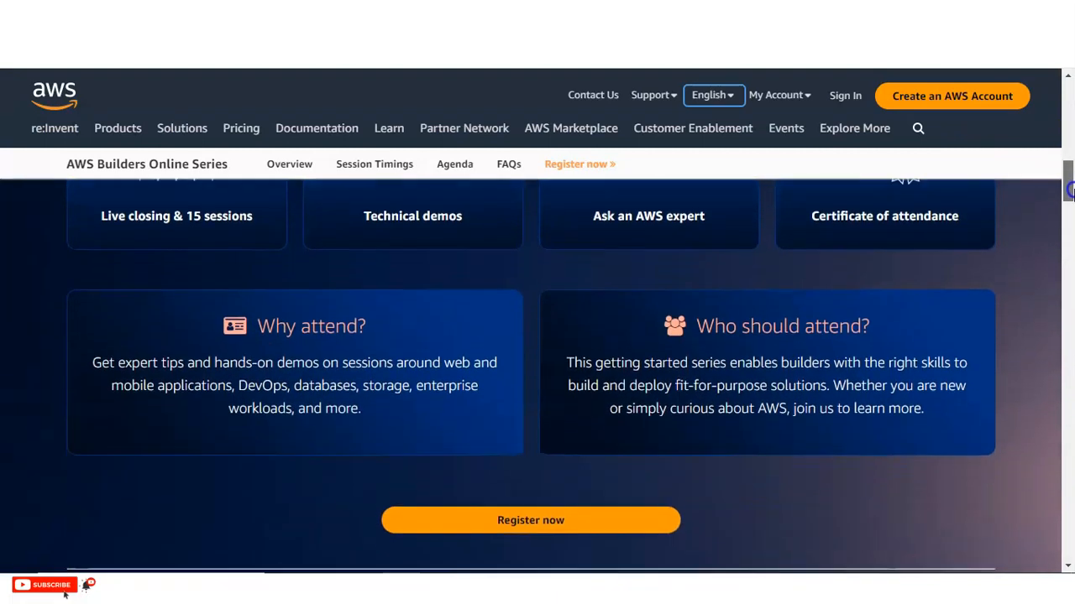
scroll(down, 3)
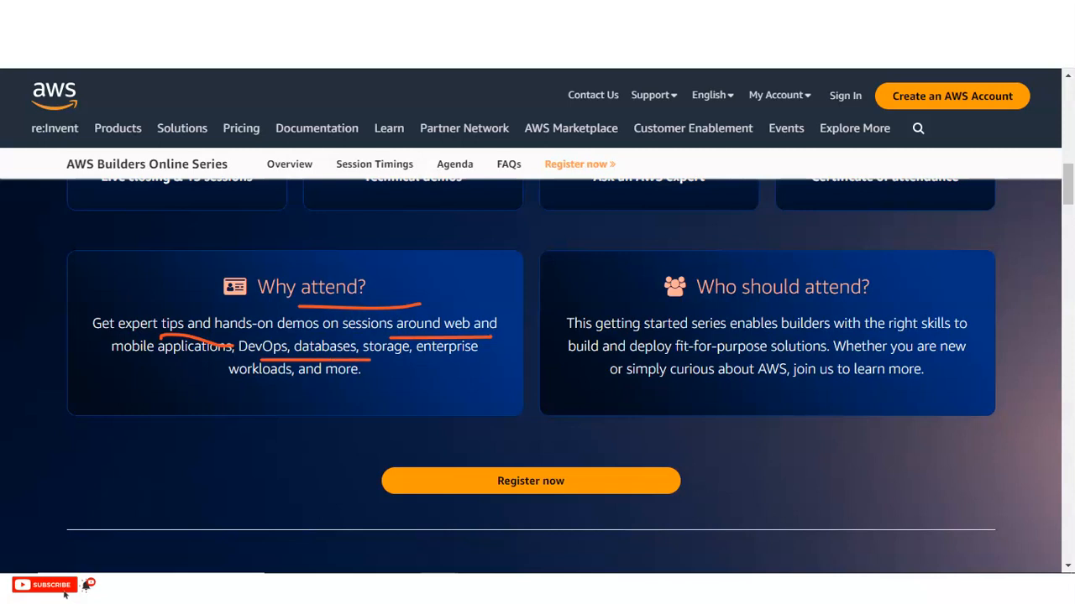
drag(268, 388, 392, 387)
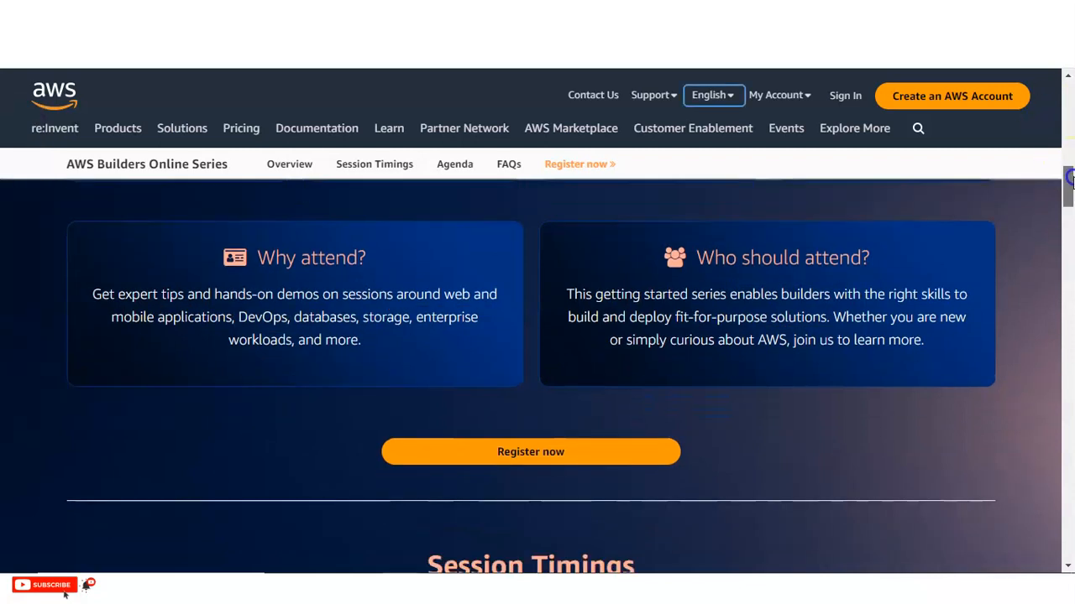
Bring the Session Timings section fully into view.
scroll(down, 3)
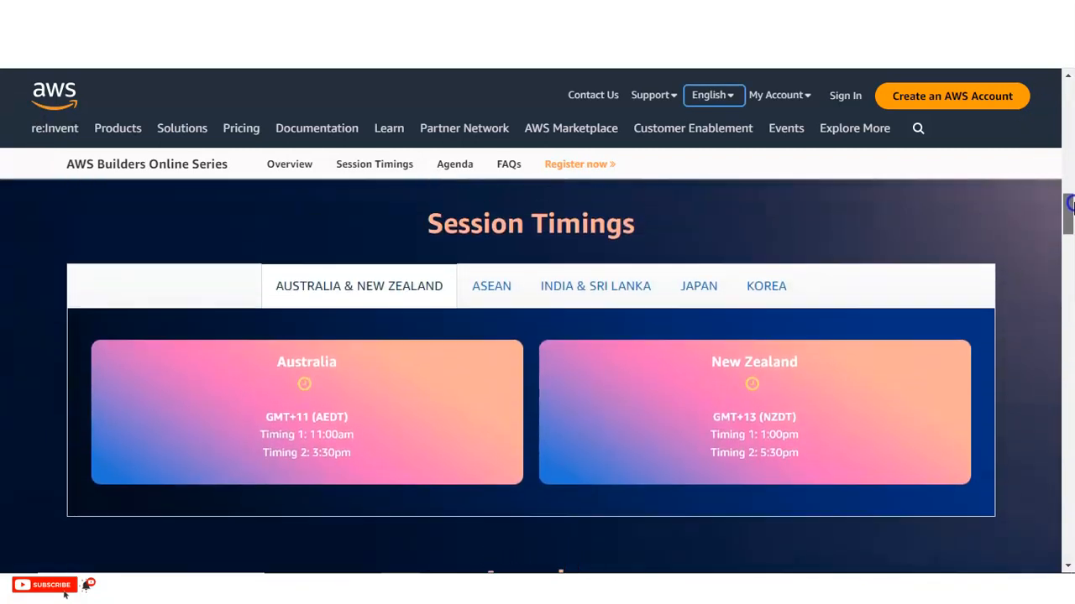
scroll(down, 3)
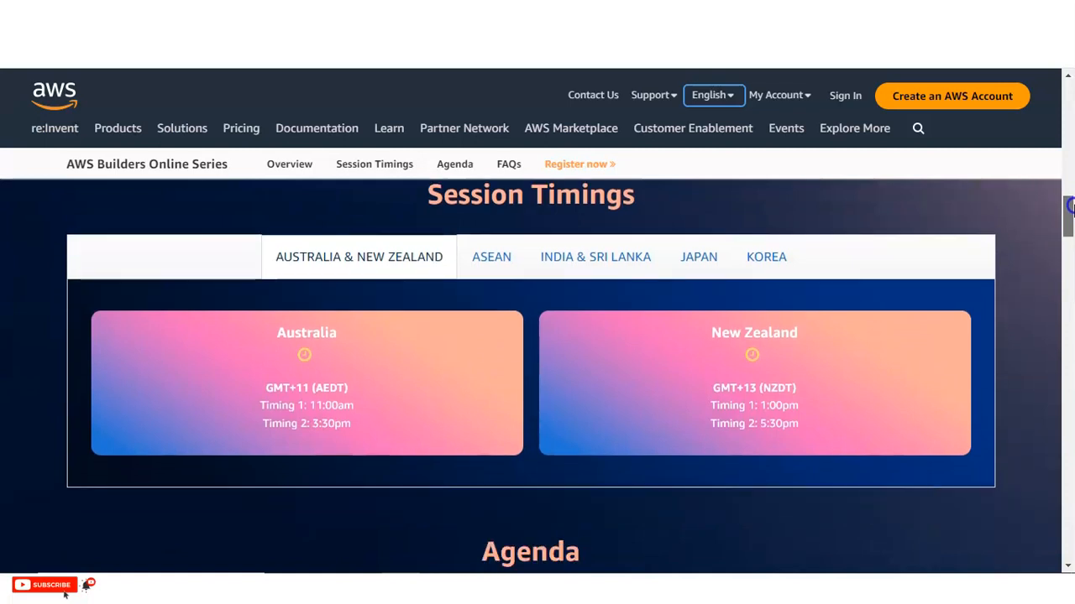
scroll(down, 3)
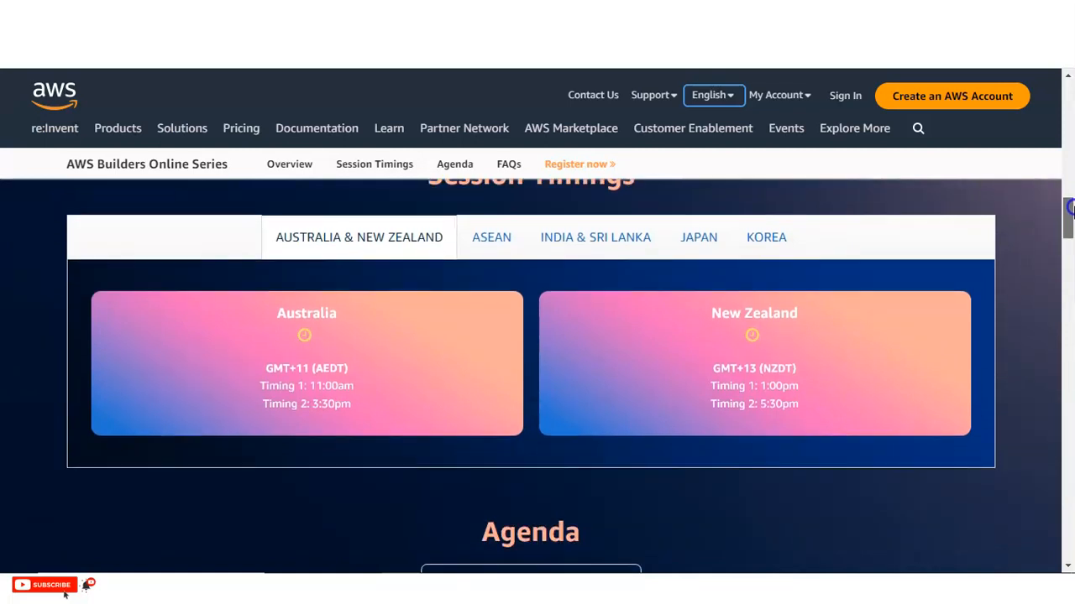
scroll(up, 3)
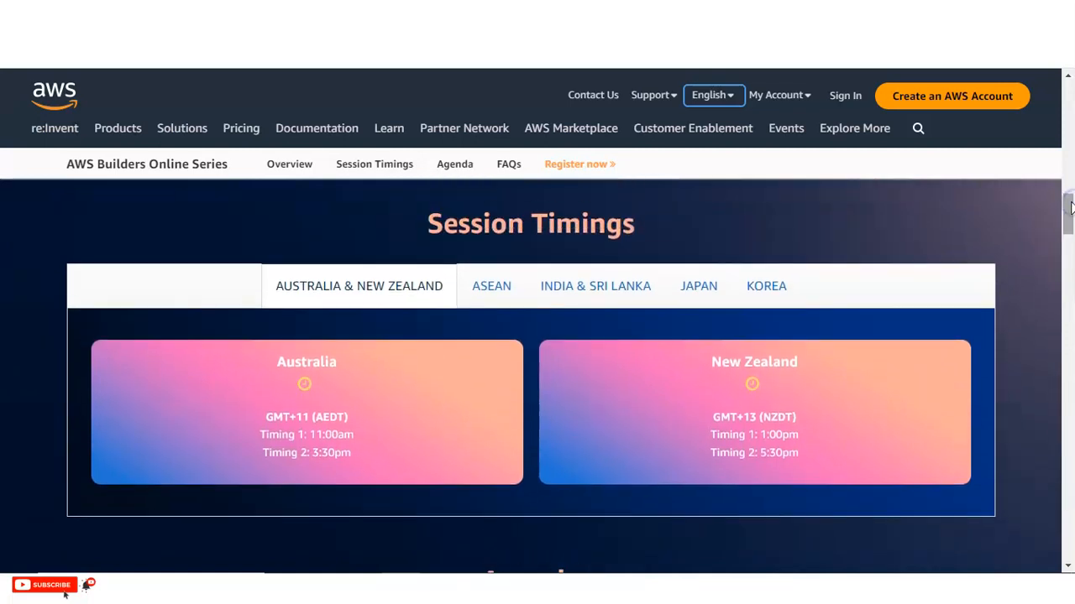
mouse_move(371, 384)
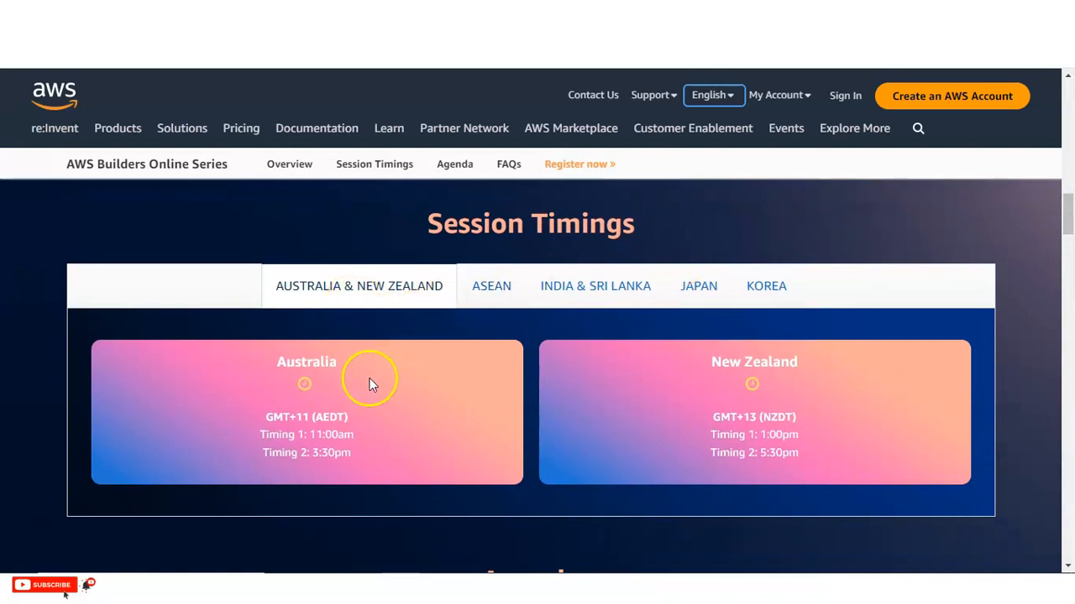
mouse_move(491, 285)
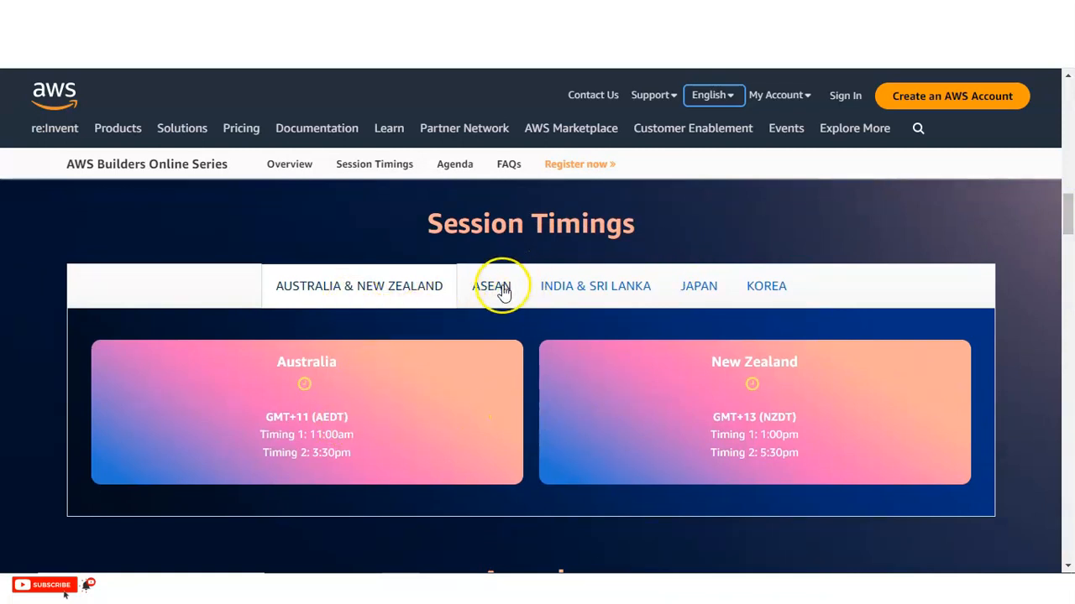
Cycle the ASEAN, India & Sri Lanka, Japan and Korea timings, ending on Korea's GMT+9 schedule.
click(491, 286)
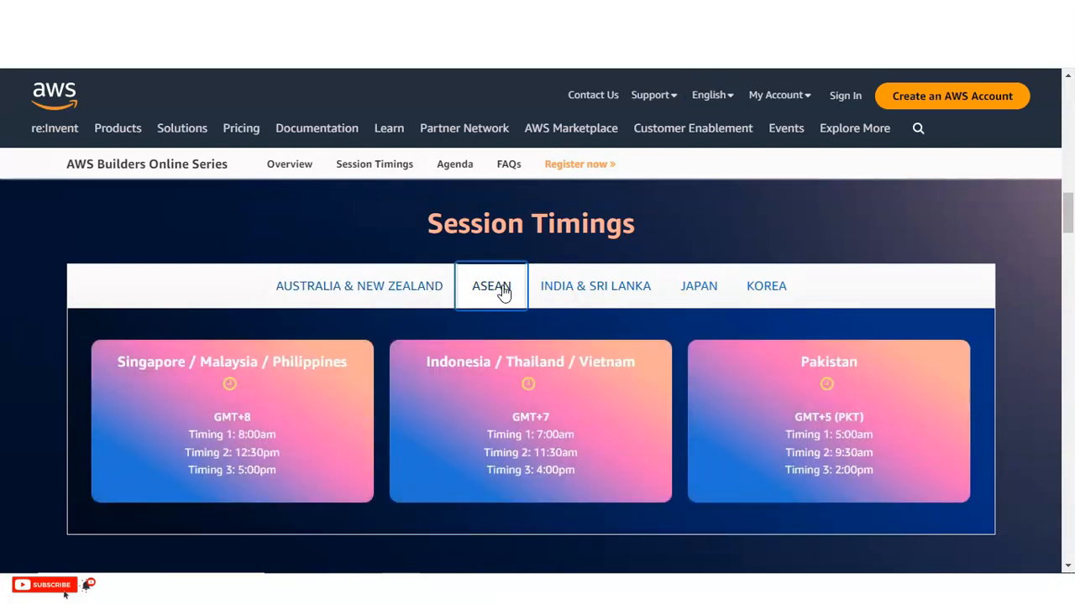
mouse_move(390, 371)
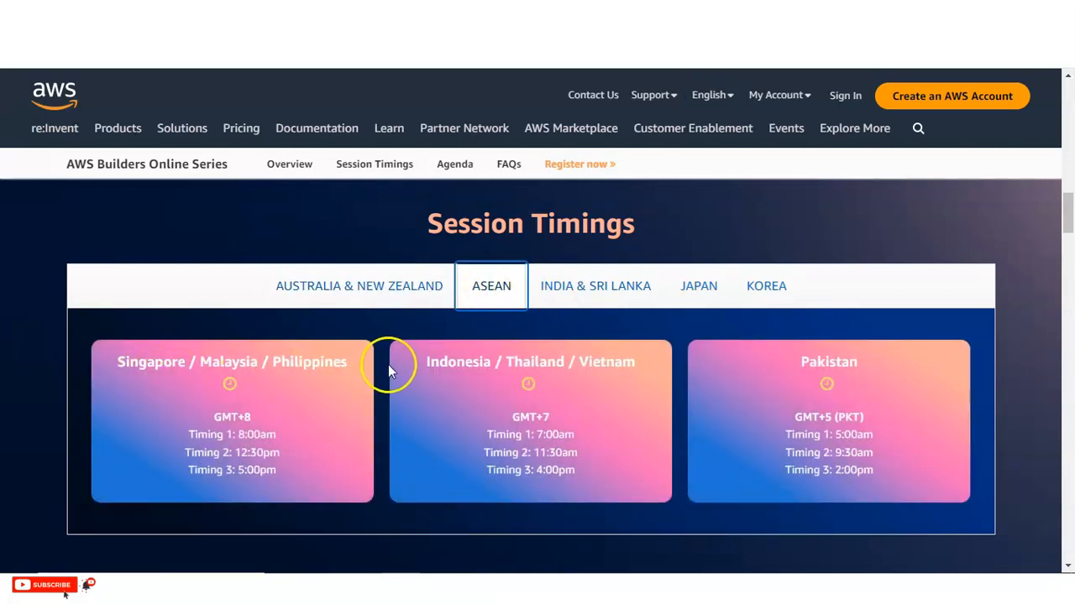
mouse_move(582, 383)
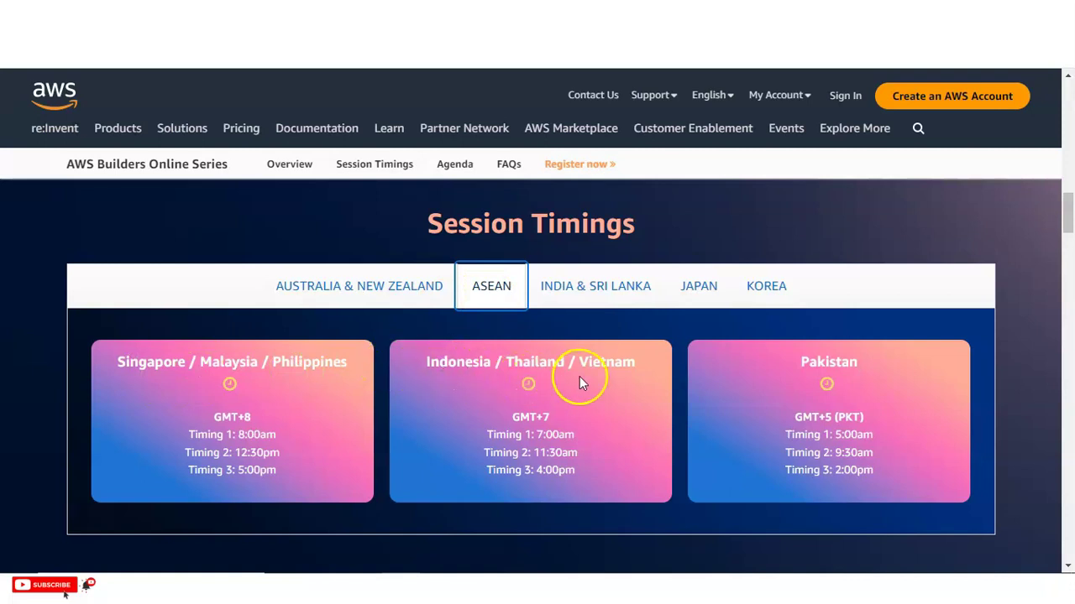
mouse_move(612, 298)
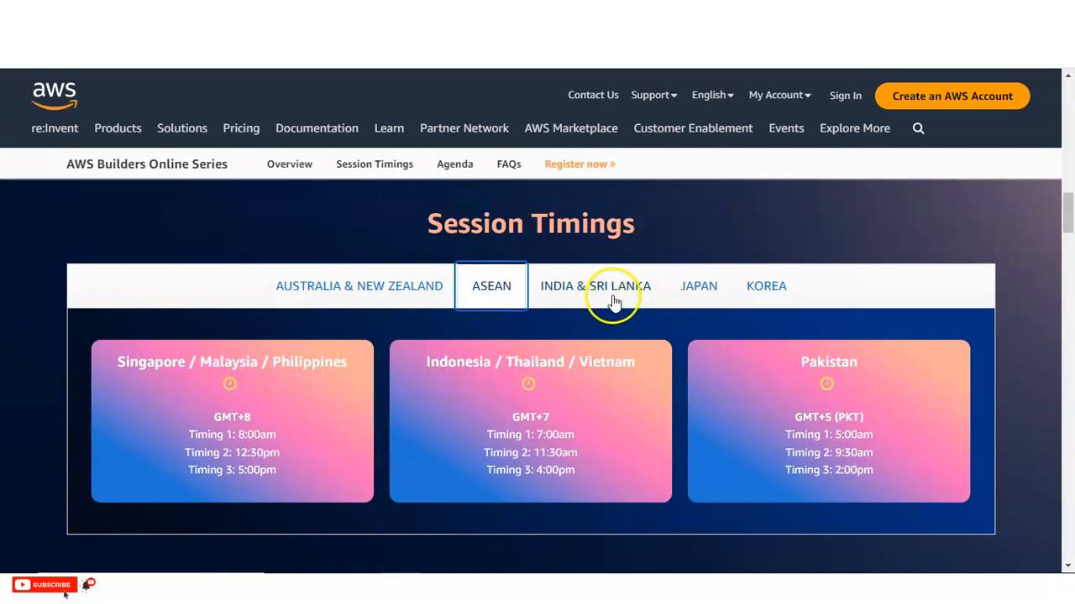
click(594, 286)
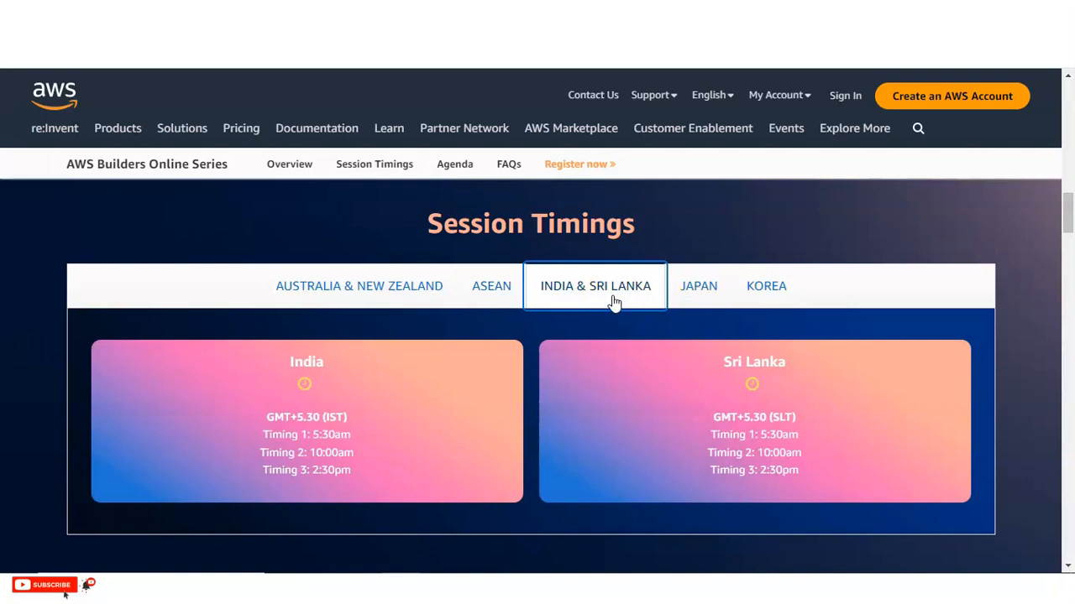
click(698, 285)
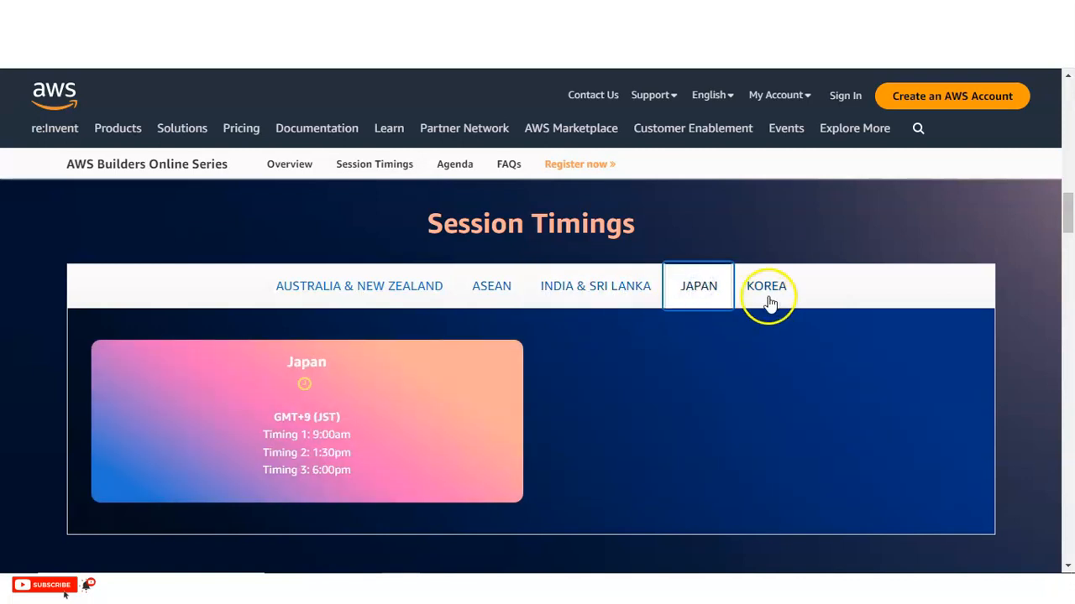
click(766, 286)
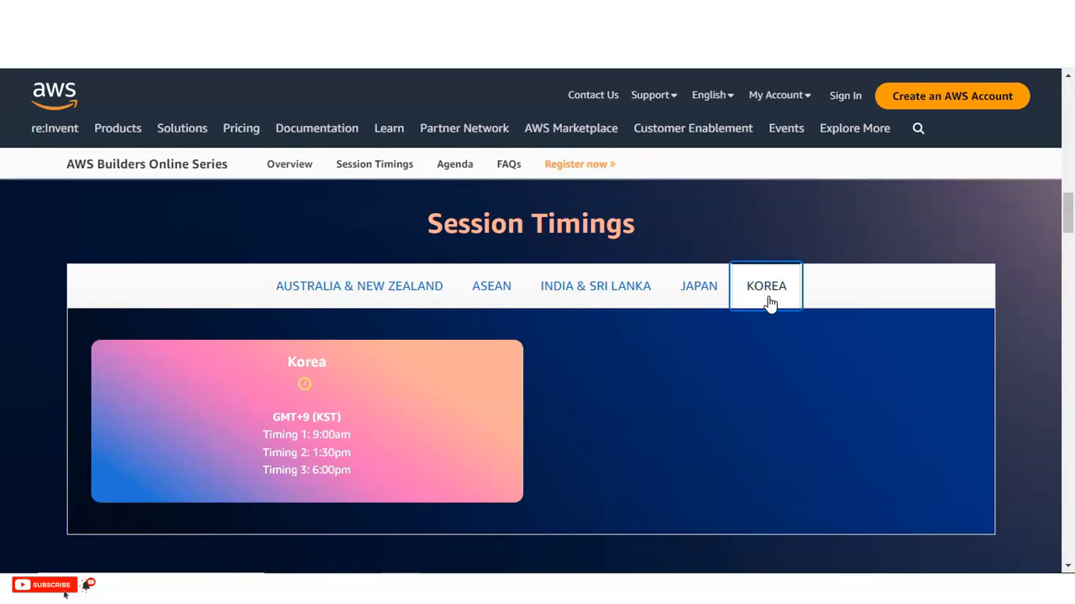
Scroll down past Session Timings to the 18 January 2024 Agenda table.
scroll(down, 3)
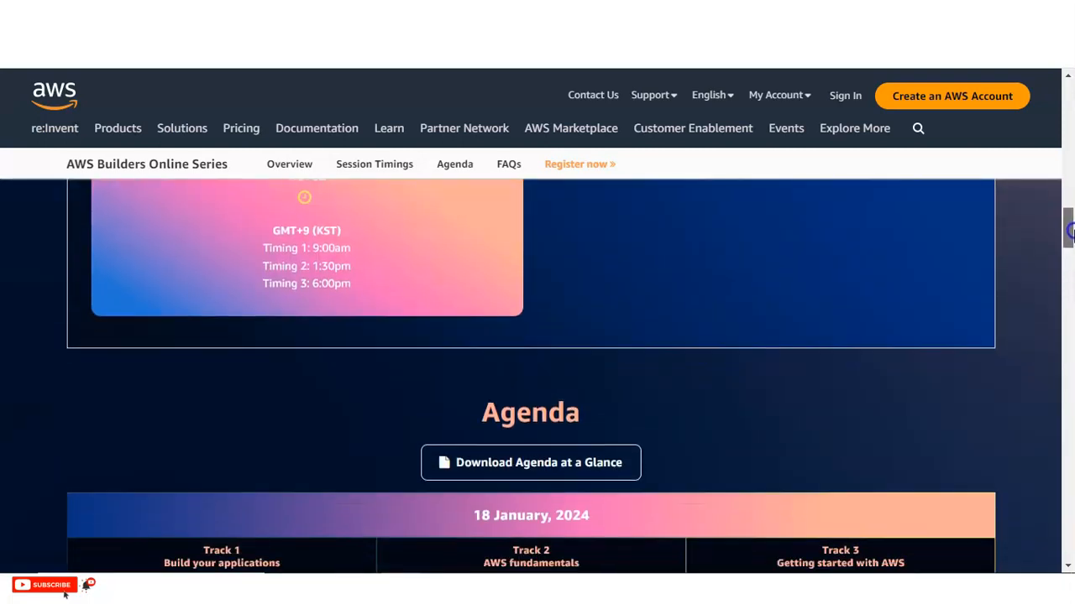
scroll(down, 3)
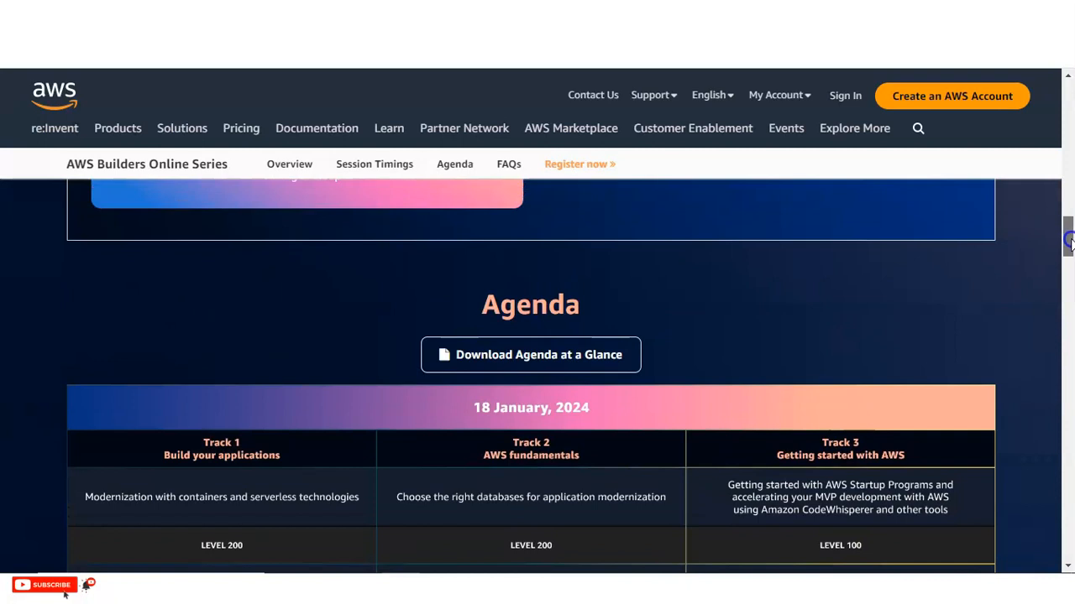
mouse_move(602, 373)
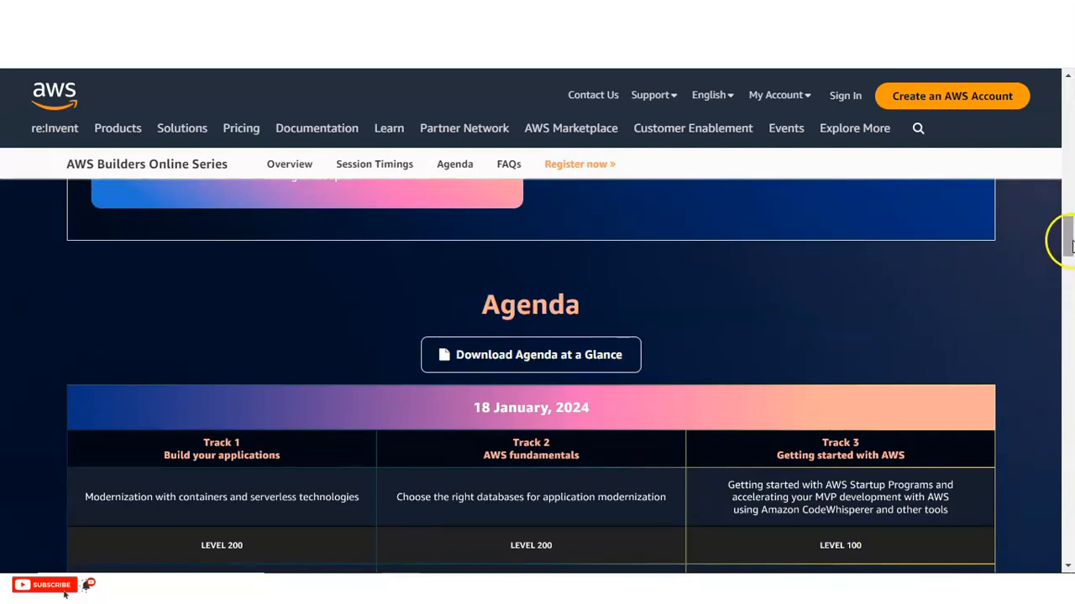
scroll(down, 3)
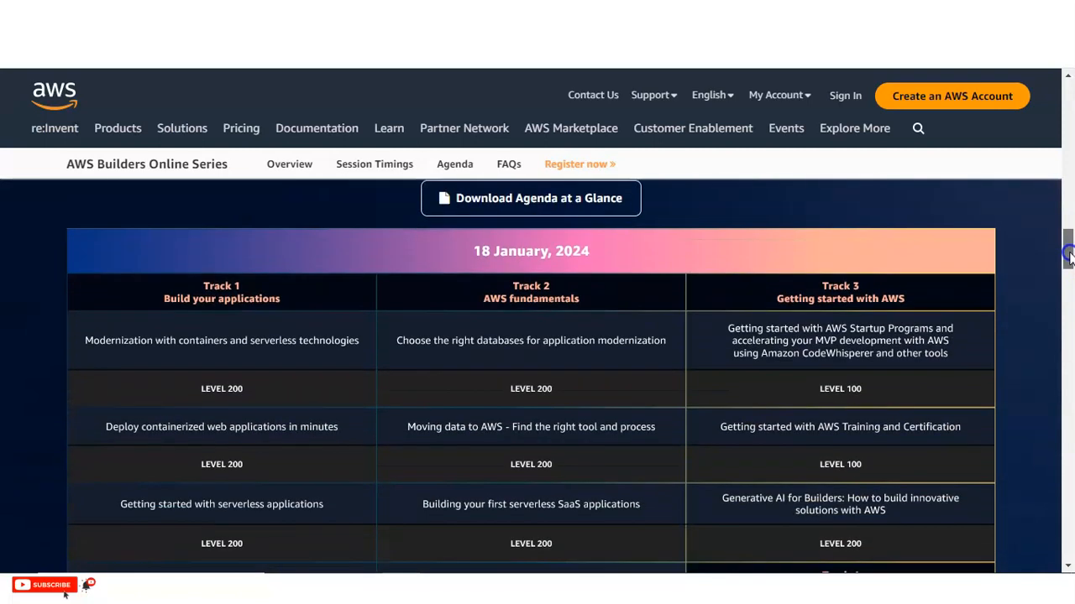
scroll(down, 3)
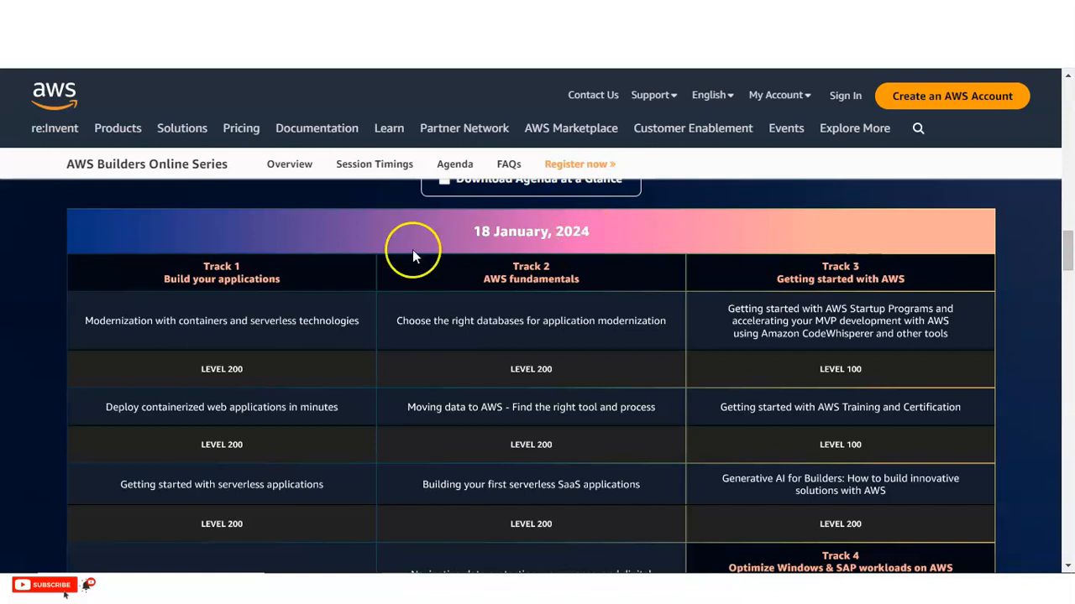
mouse_move(140, 328)
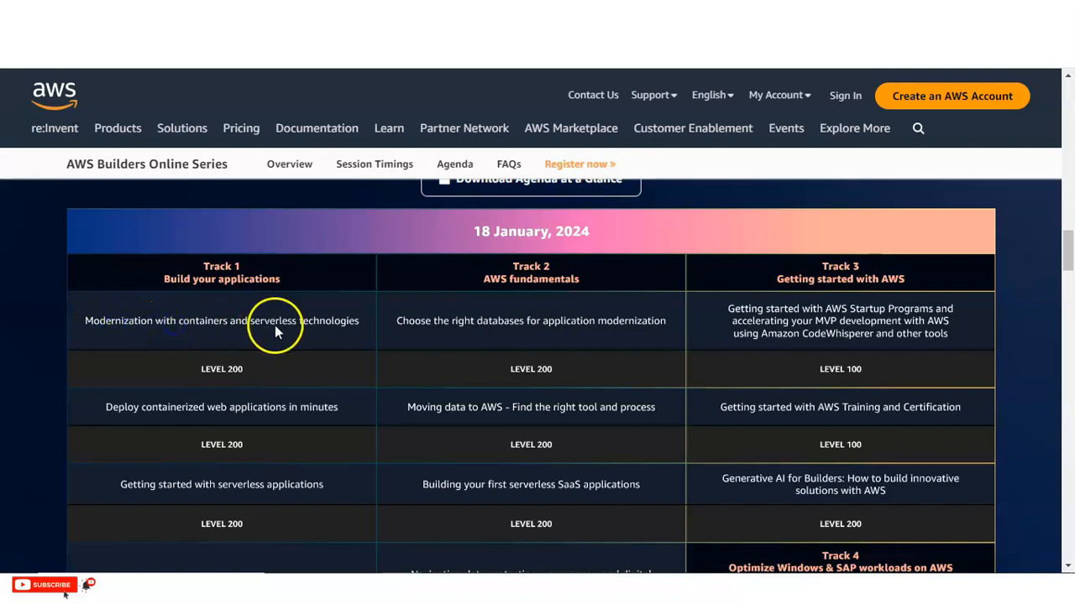
mouse_move(138, 426)
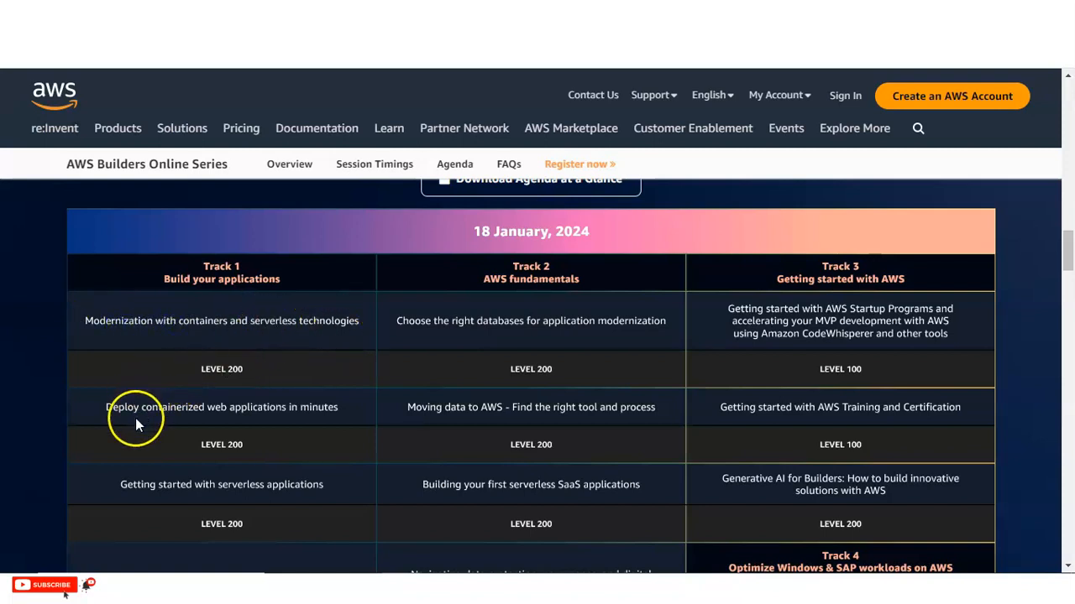
mouse_move(239, 426)
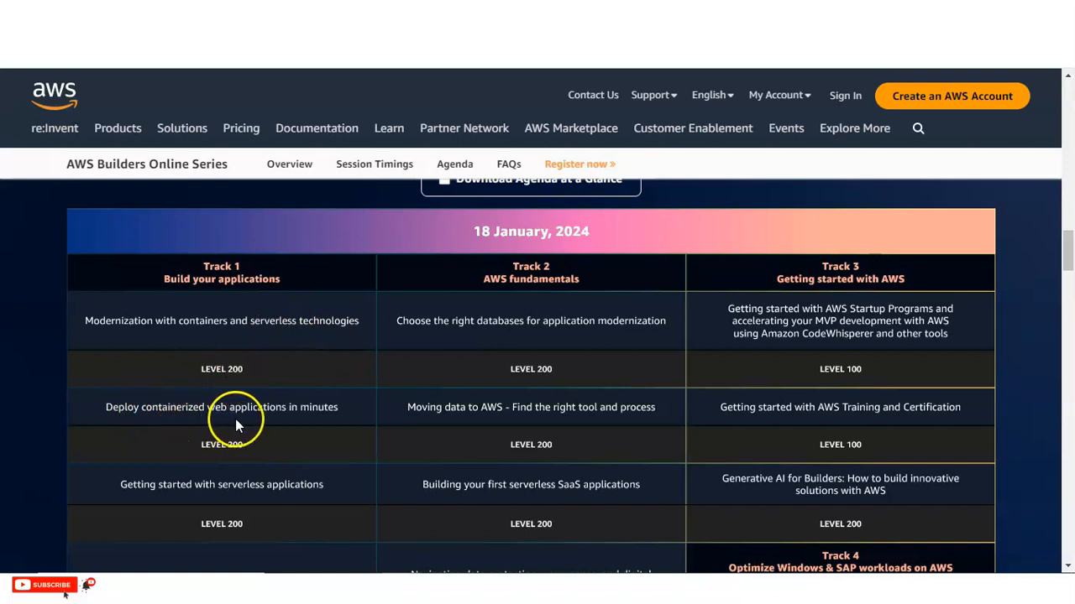
mouse_move(242, 498)
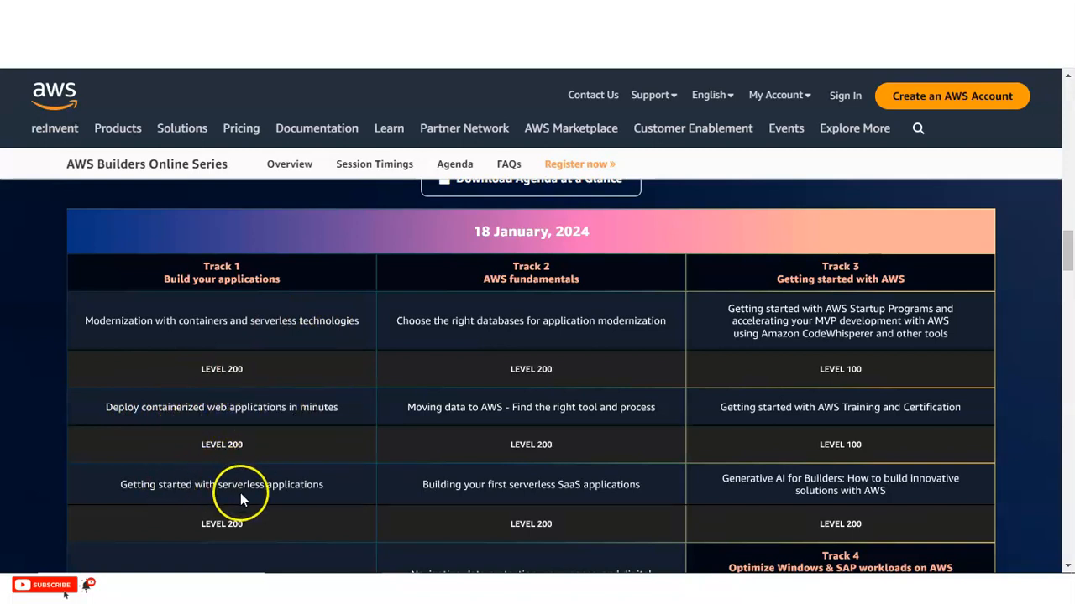
Review Tracks 1–4 with their session levels, highlighting an agenda entry, down to Session Description.
scroll(down, 3)
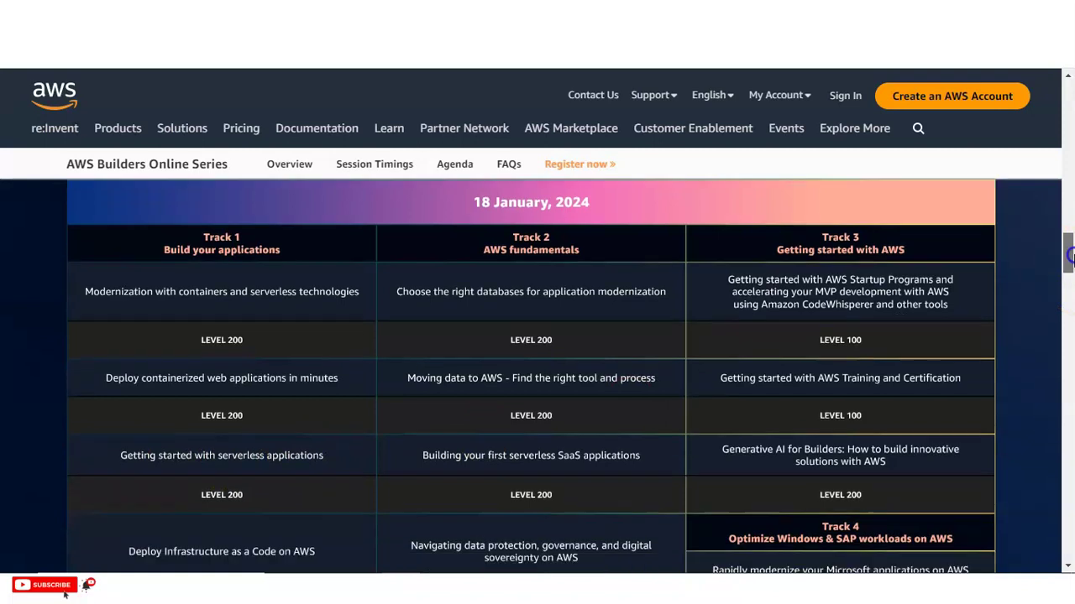
scroll(down, 3)
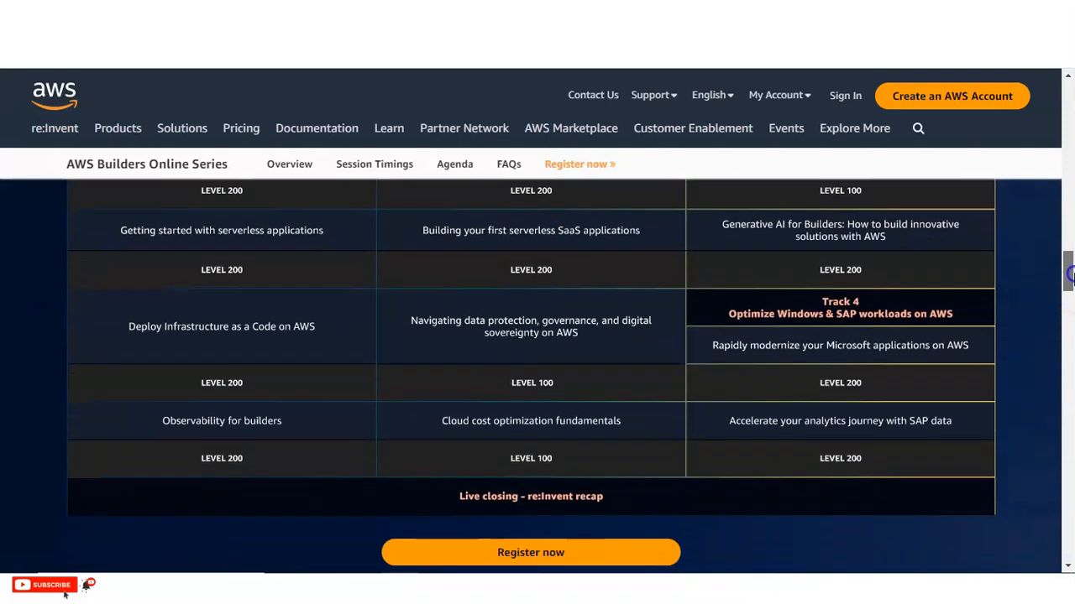
scroll(up, 3)
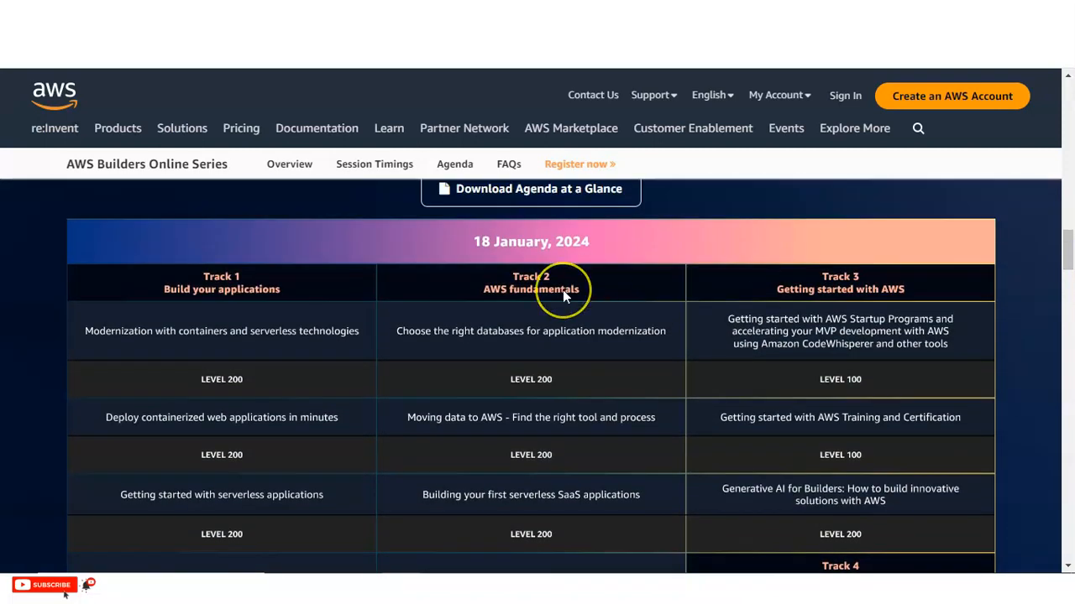
mouse_move(517, 302)
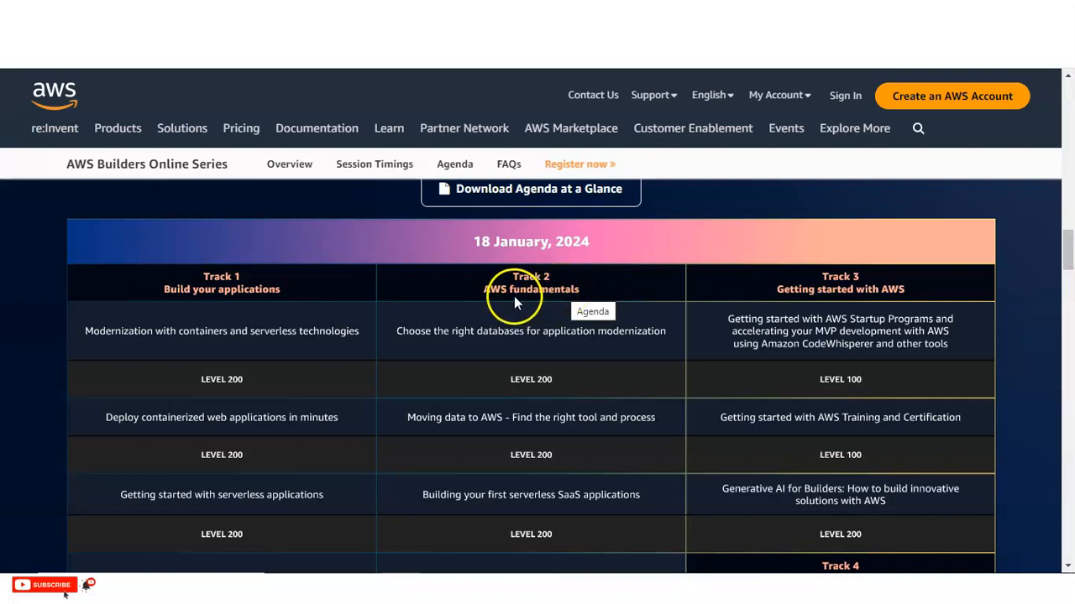
mouse_move(537, 306)
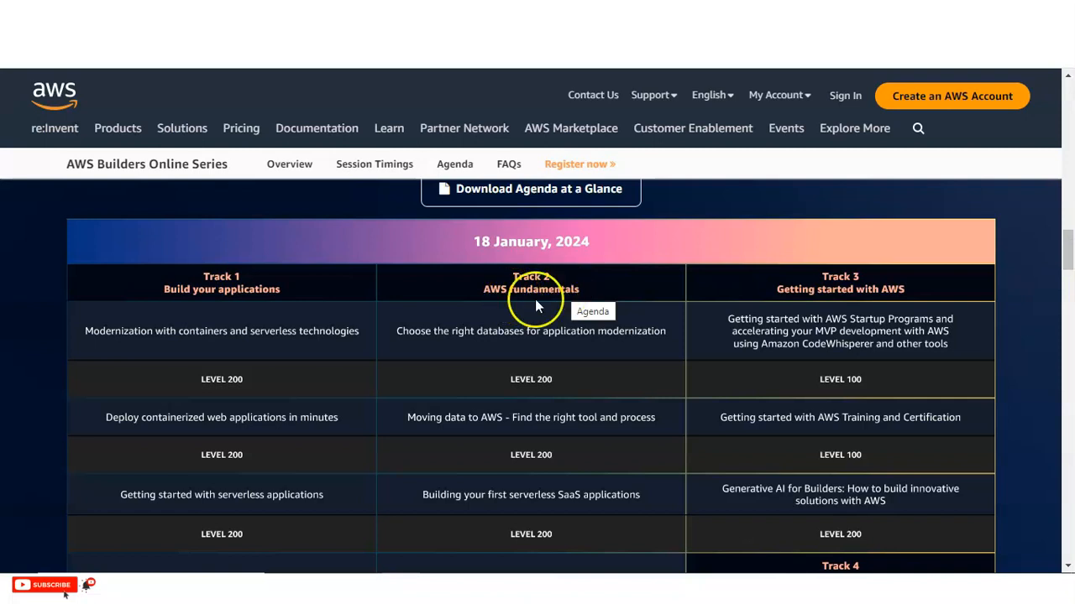
mouse_move(535, 305)
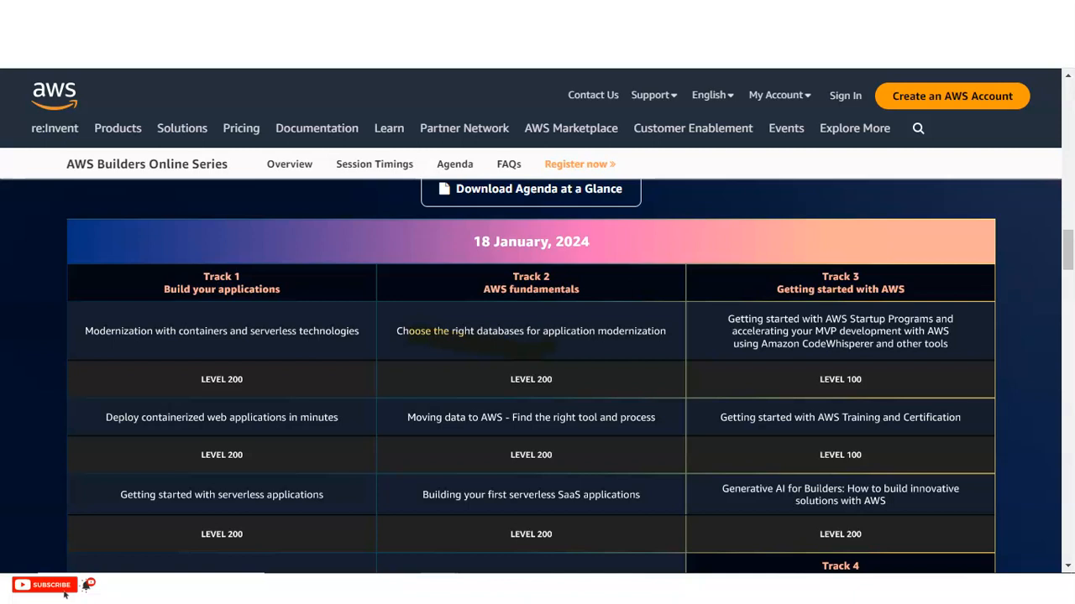
drag(428, 435, 521, 438)
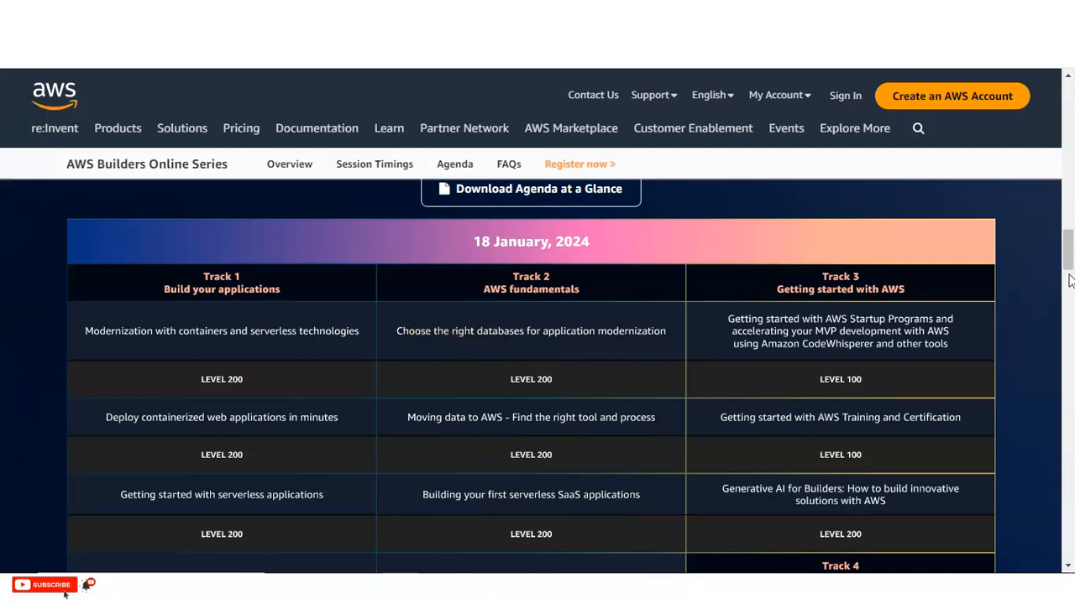
scroll(down, 3)
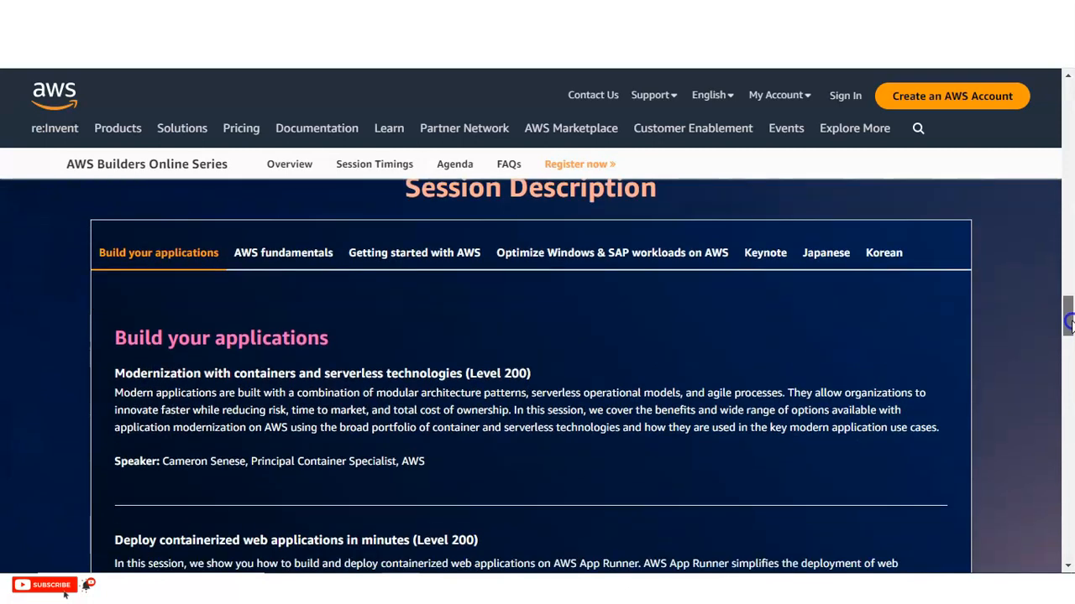
Scroll through the session descriptions to the Level 100 / Level 200 legend and Register now button.
scroll(down, 3)
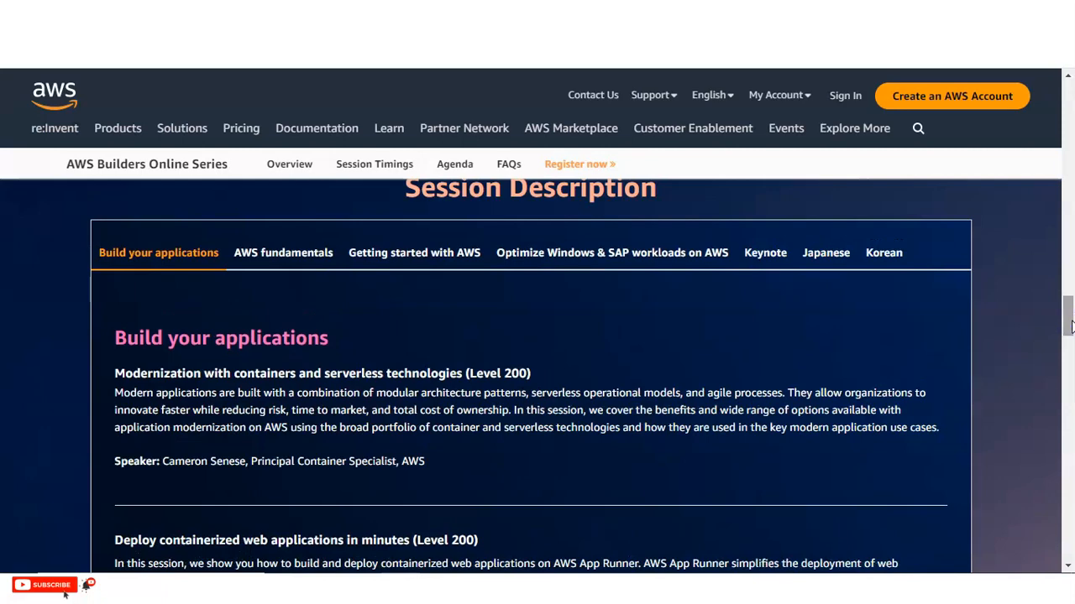
scroll(down, 3)
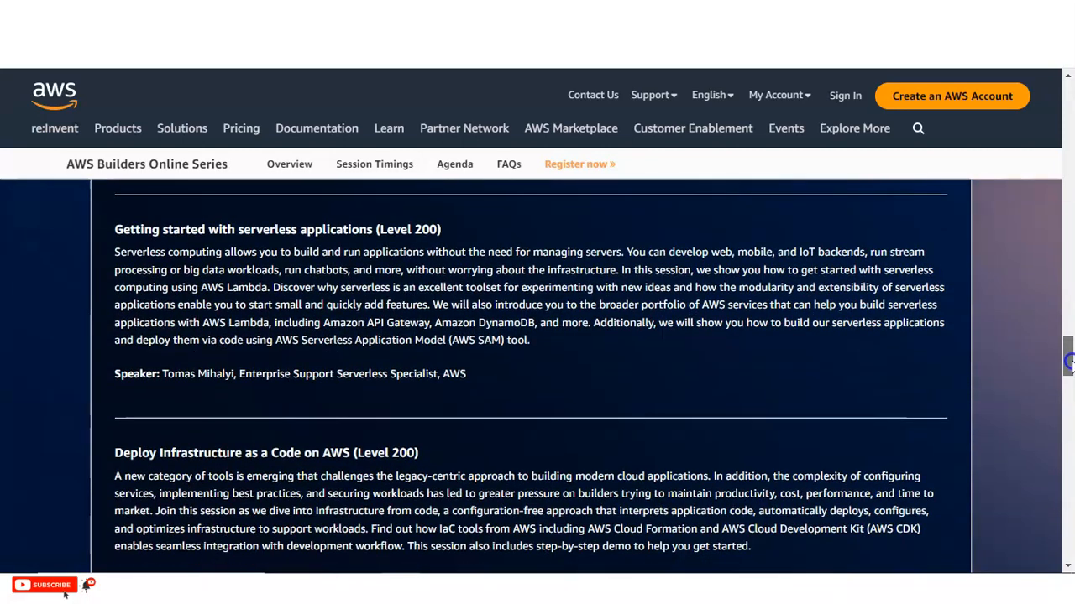
scroll(down, 3)
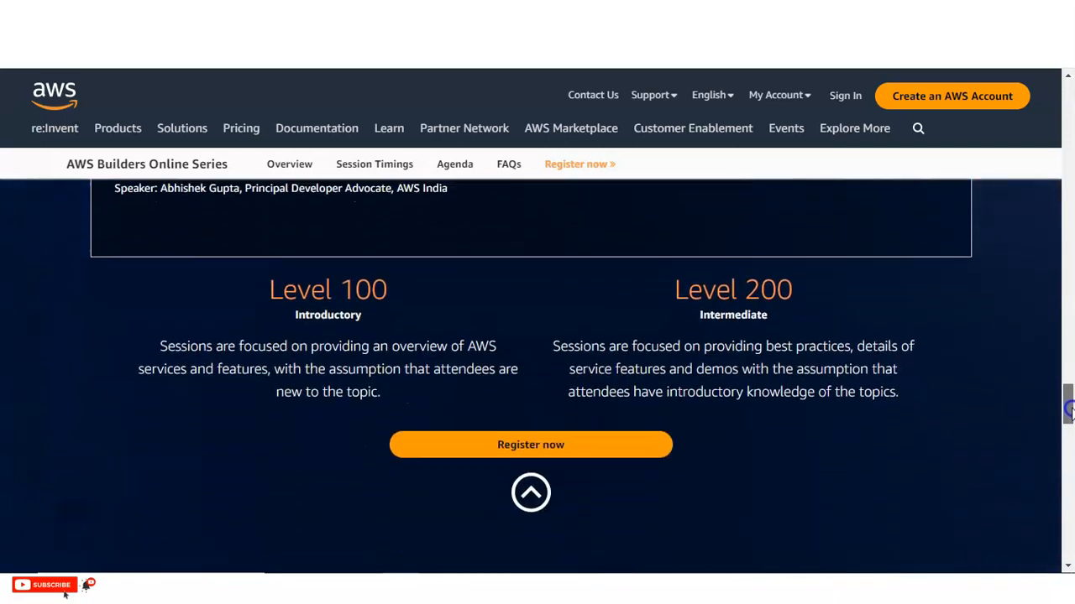
Scroll through the FAQs to the answer stating the series is a free online event.
scroll(down, 3)
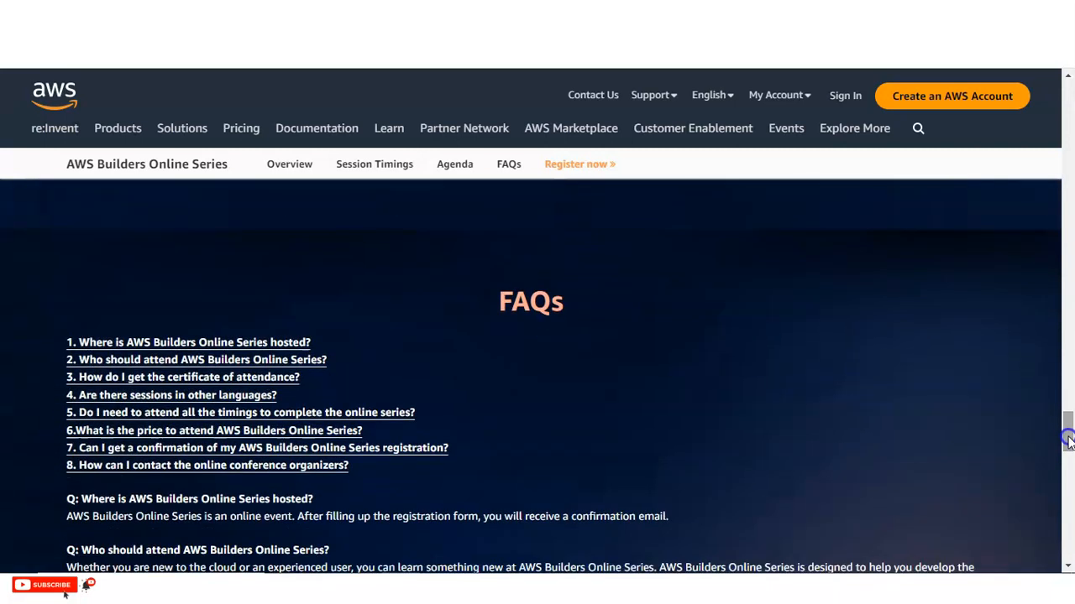
scroll(down, 3)
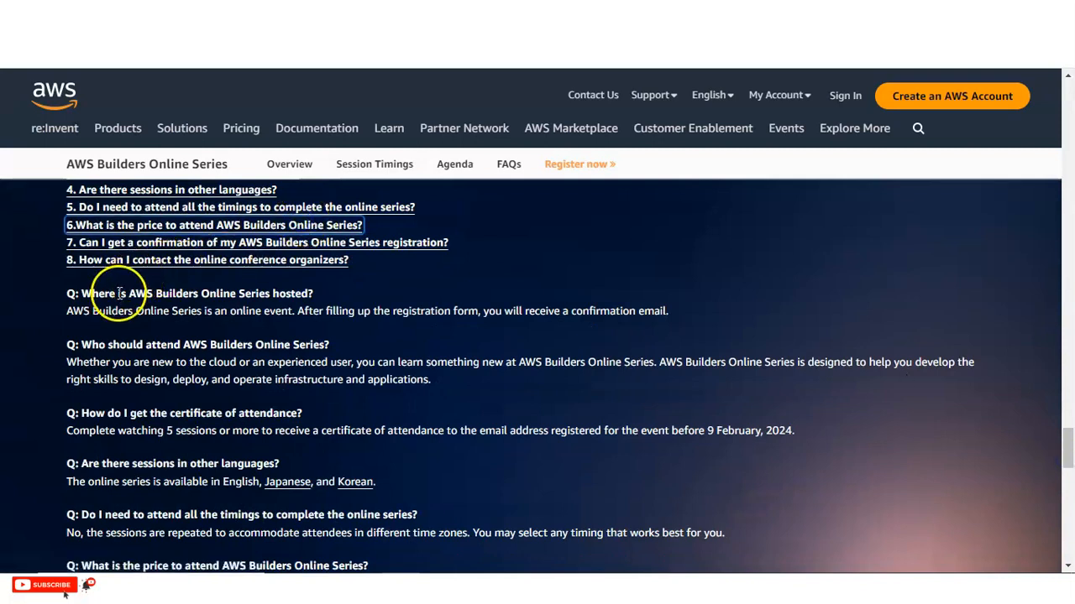
mouse_move(120, 294)
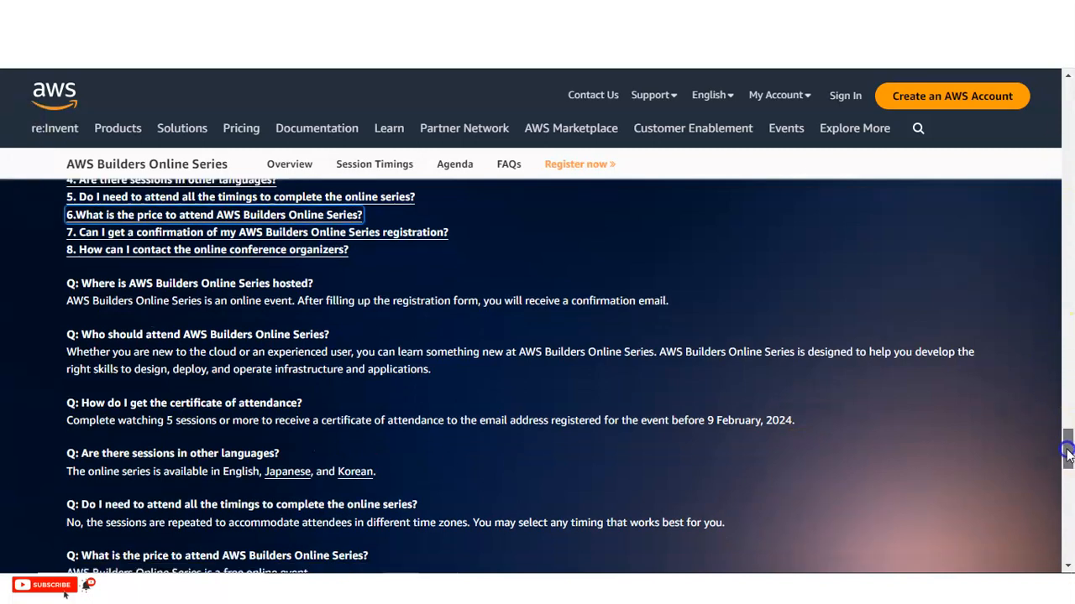
scroll(down, 3)
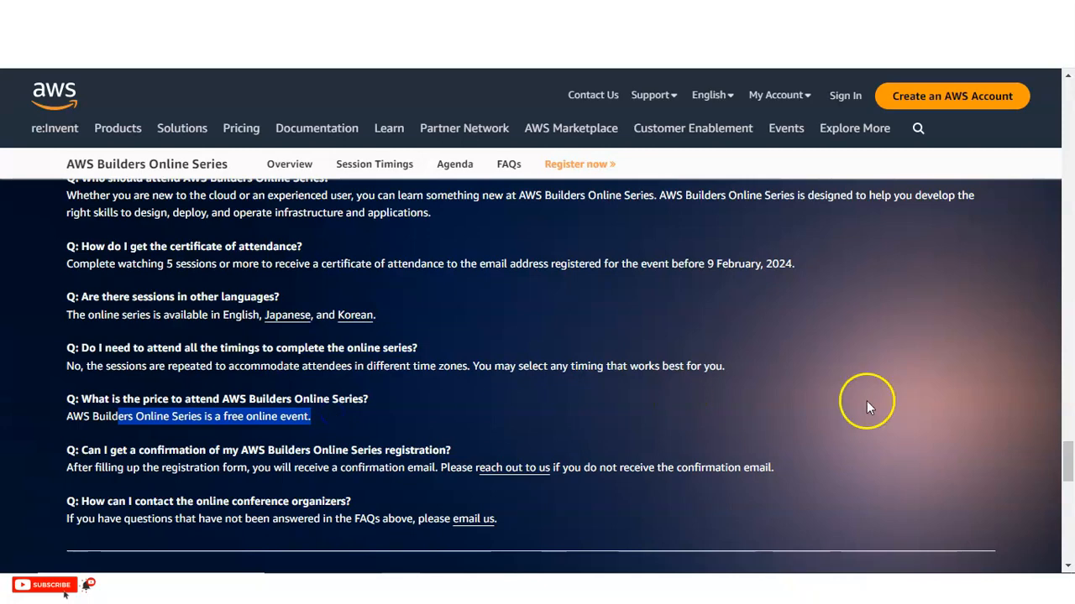
Scroll back up to the hero banner with the event title, 18 January 2024 date and Register now button.
scroll(up, 3)
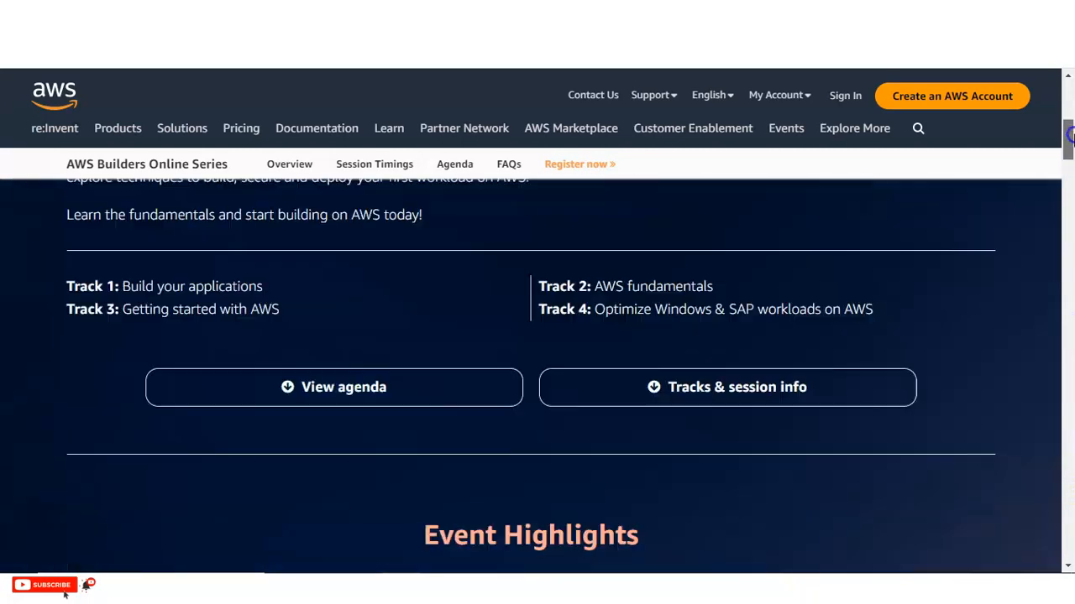
scroll(up, 3)
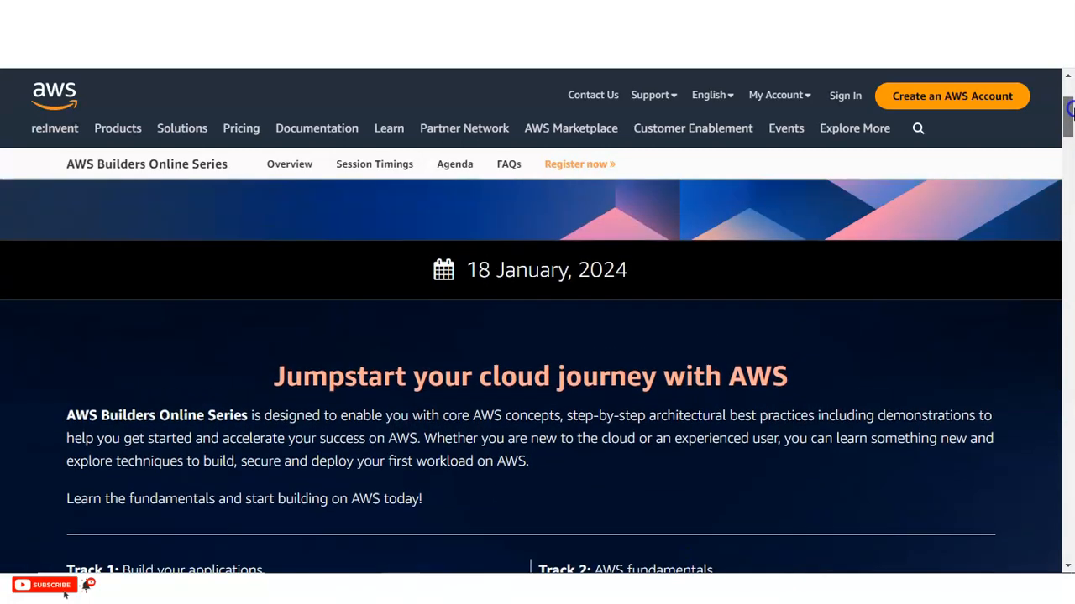
scroll(up, 3)
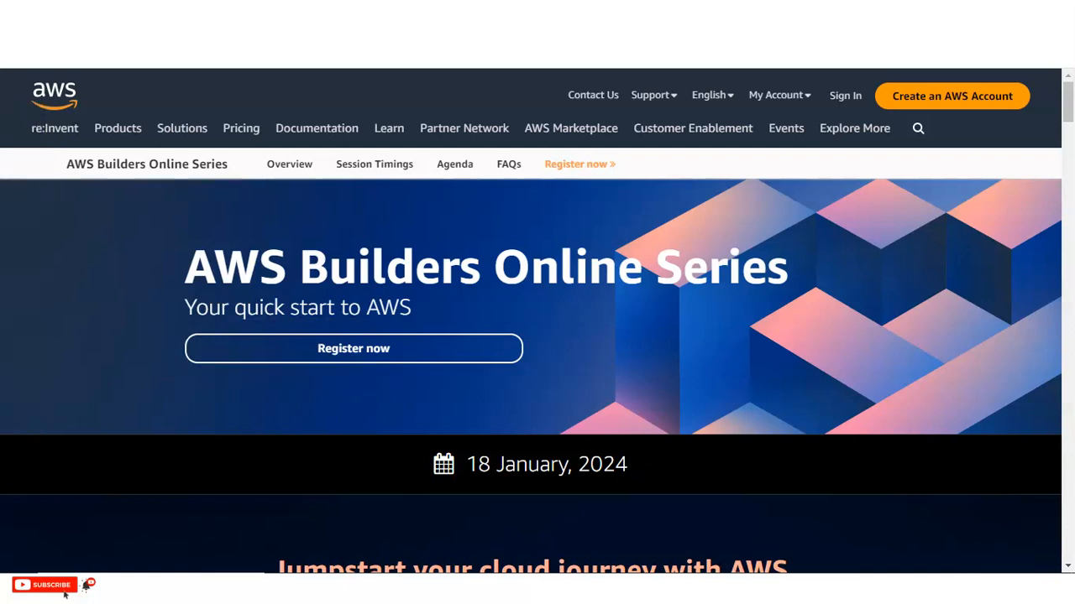
Move down the registration form through its empty contact information fields.
scroll(down, 3)
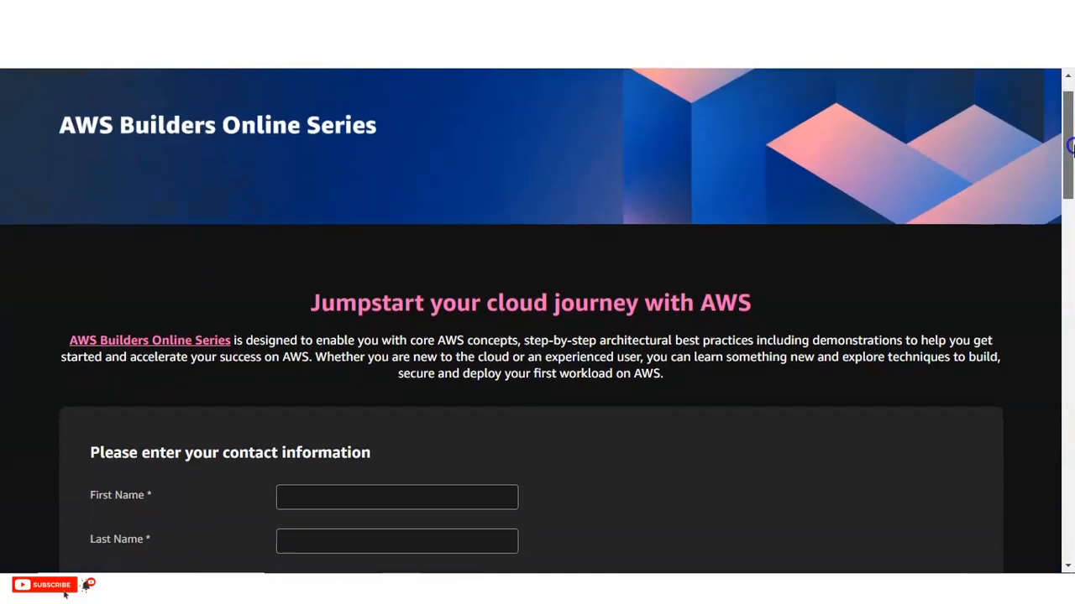
scroll(down, 3)
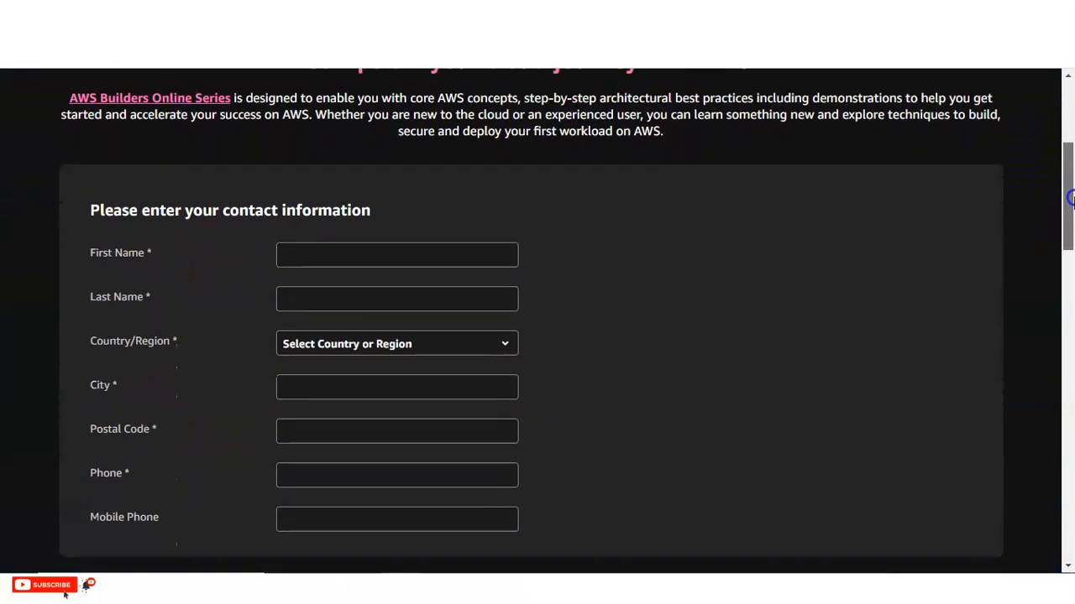
scroll(down, 3)
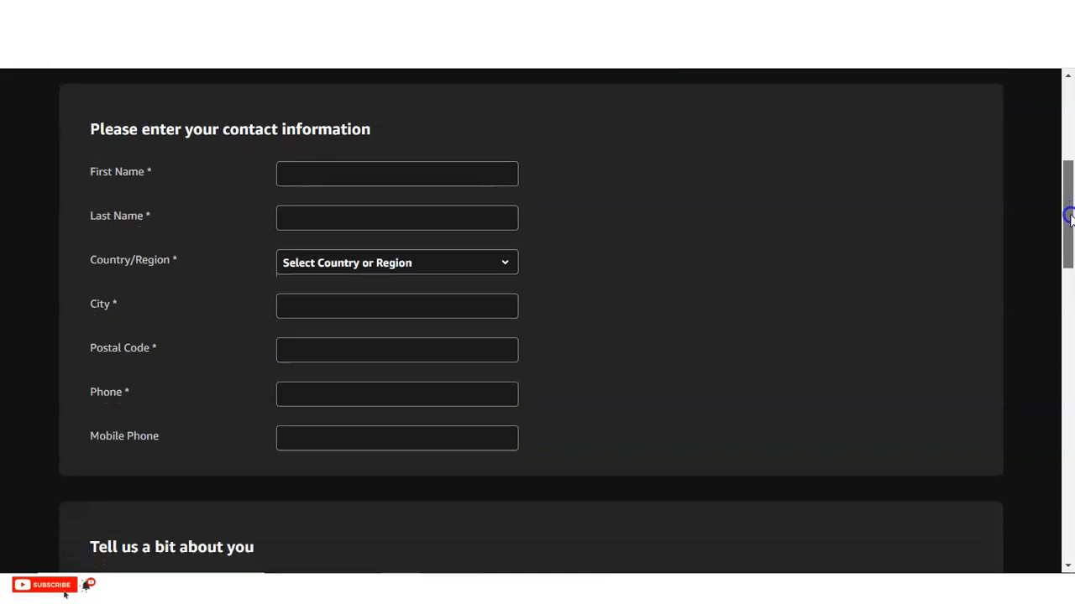
scroll(down, 3)
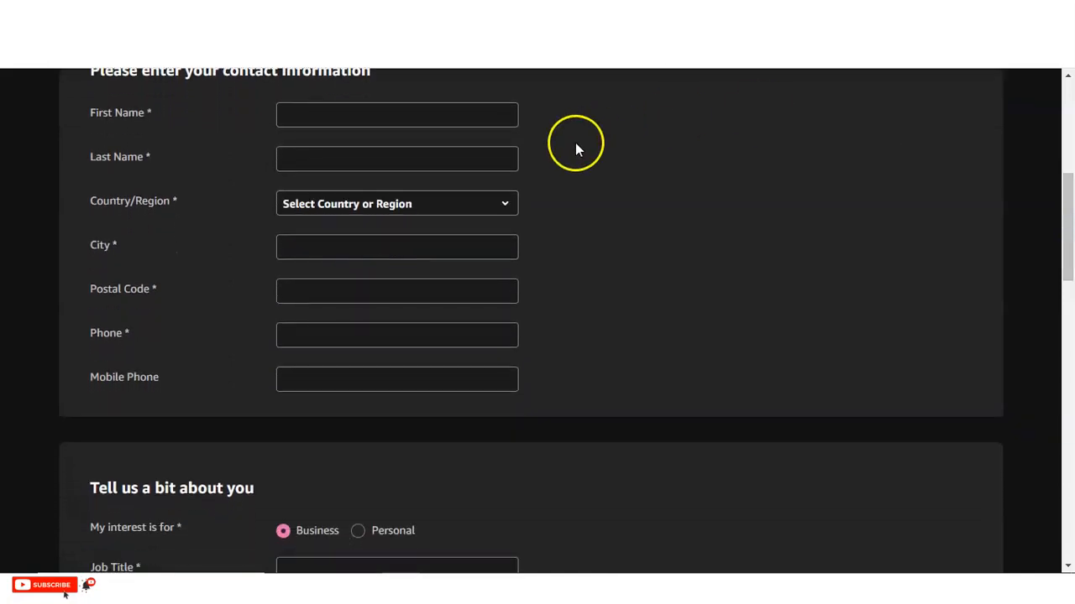
mouse_move(227, 289)
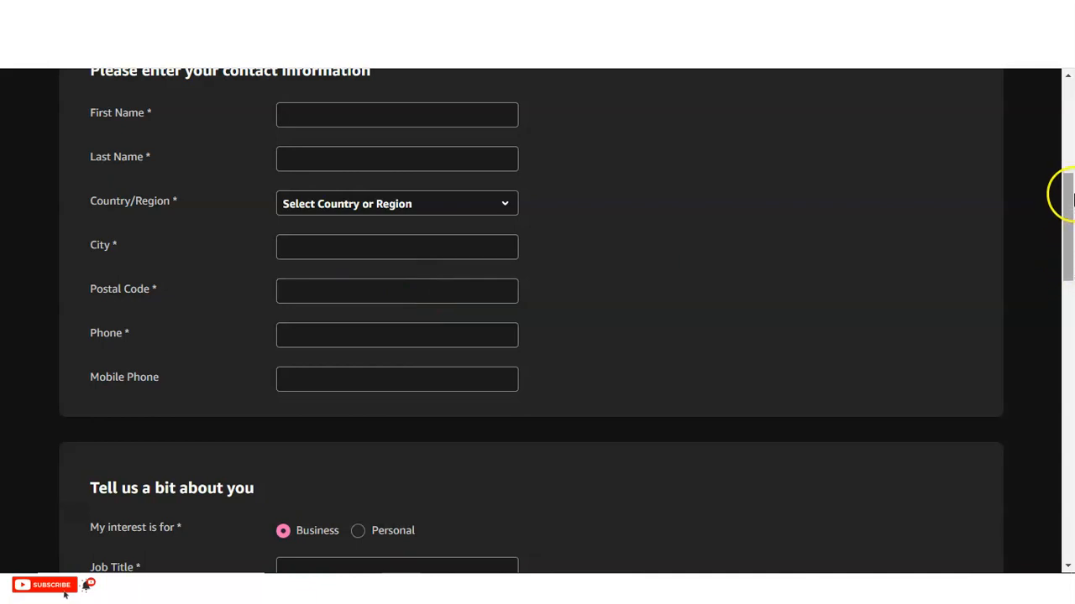
Continue down to the 'Tell us a bit about you' questions of the form.
scroll(down, 3)
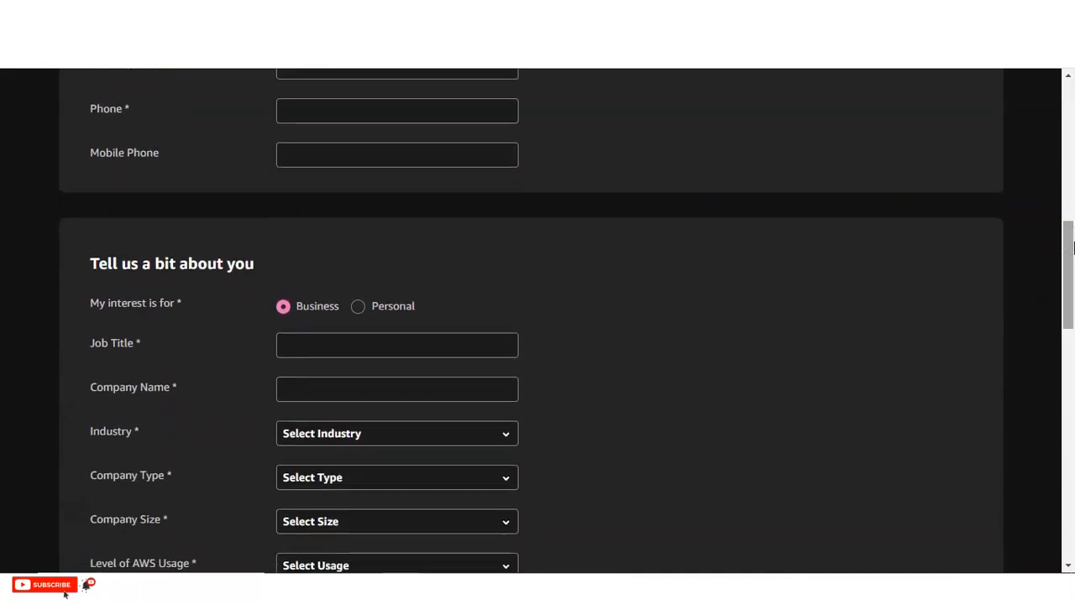
scroll(down, 3)
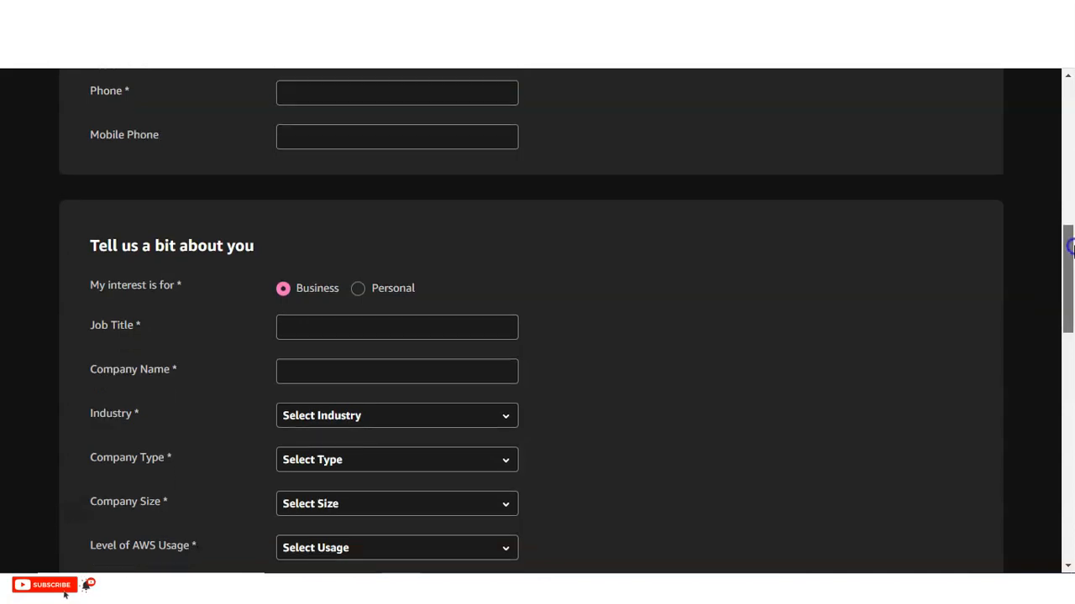
scroll(down, 3)
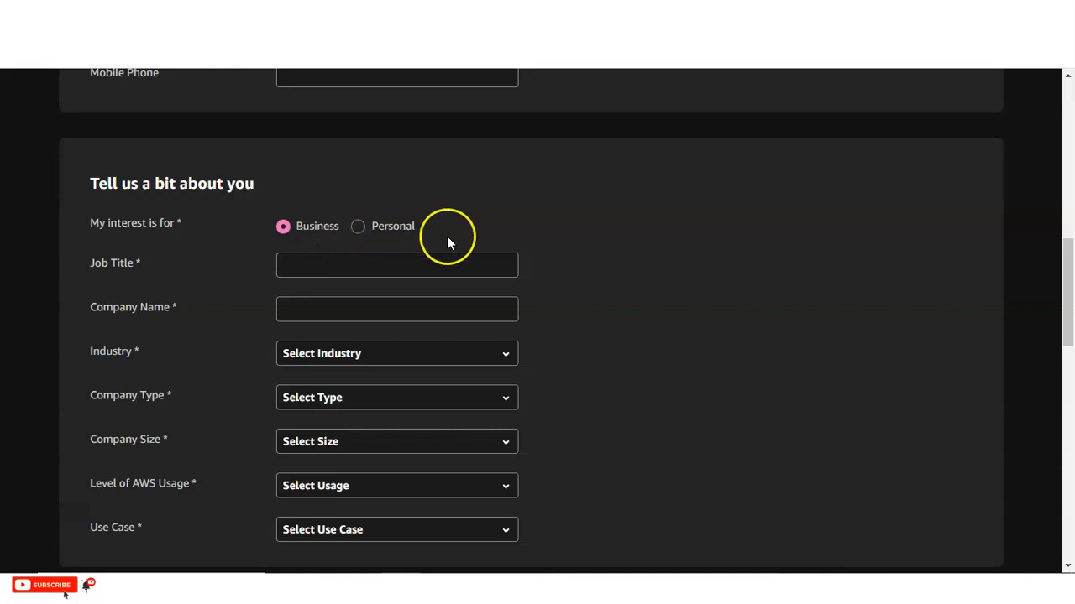
mouse_move(463, 235)
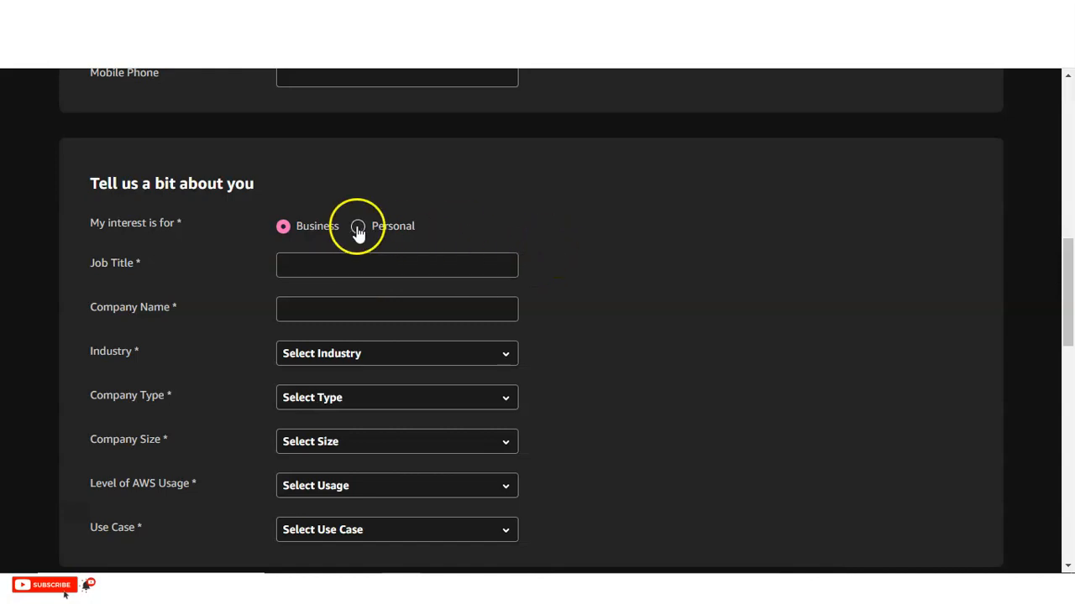
mouse_move(870, 277)
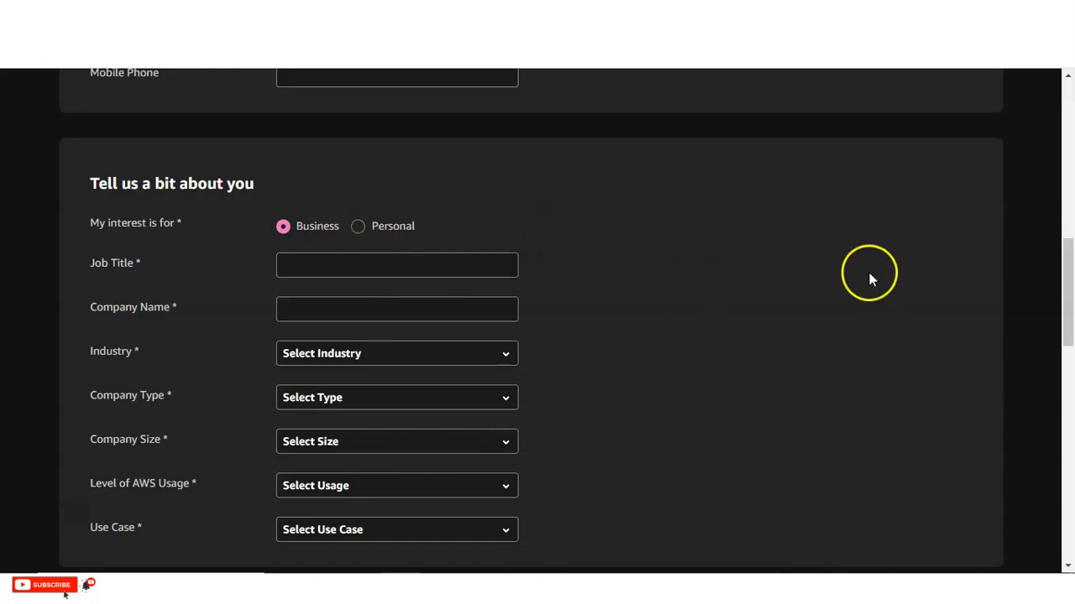
Mark 'My interest is for' as Personal in the 'Tell us a bit about you' section.
scroll(down, 3)
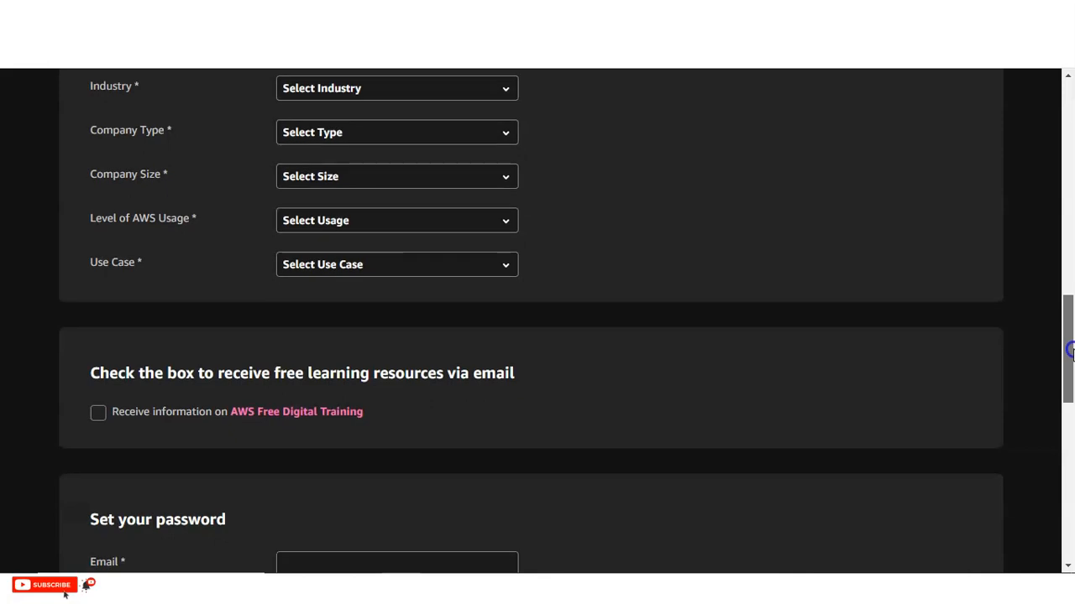
scroll(up, 3)
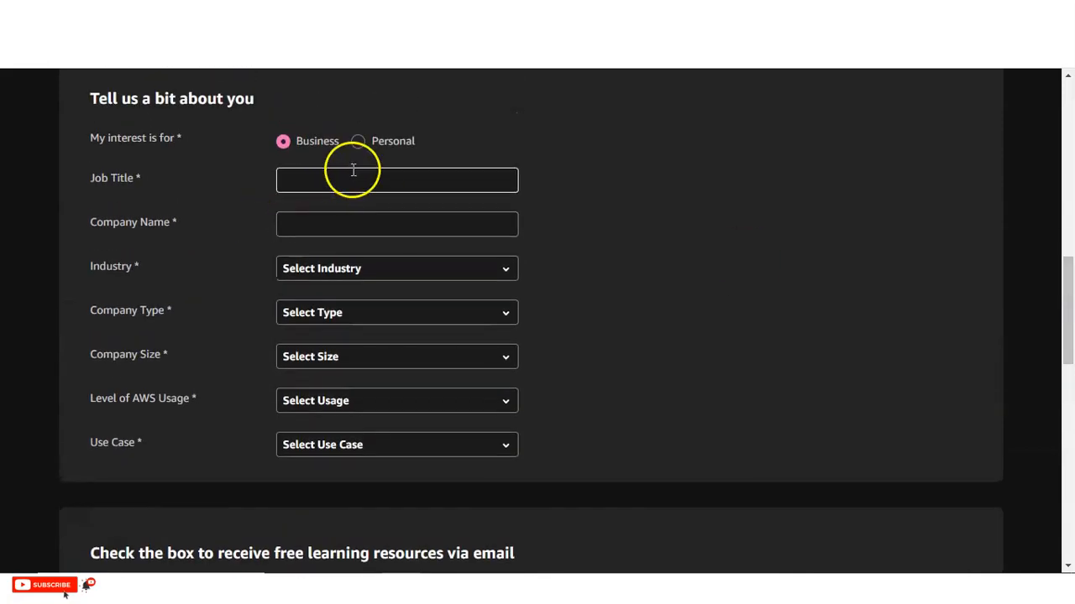
mouse_move(130, 192)
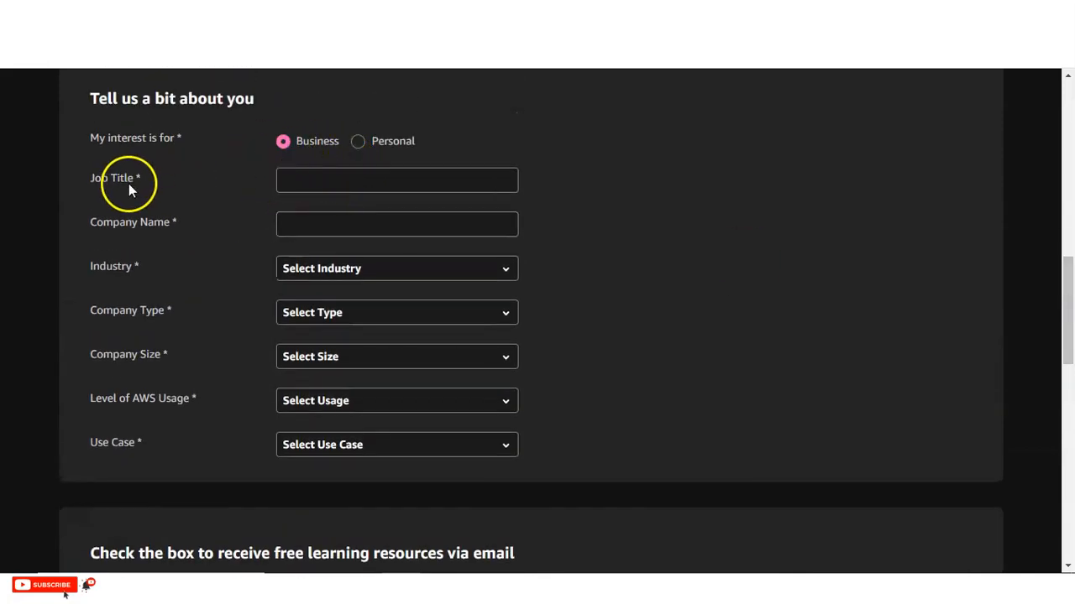
click(357, 141)
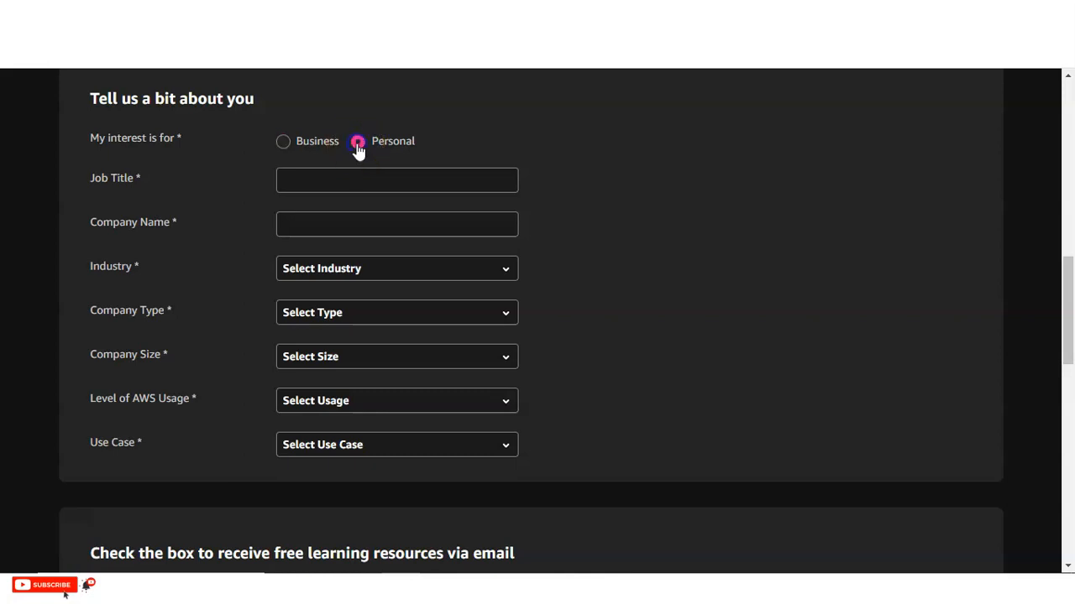
click(357, 141)
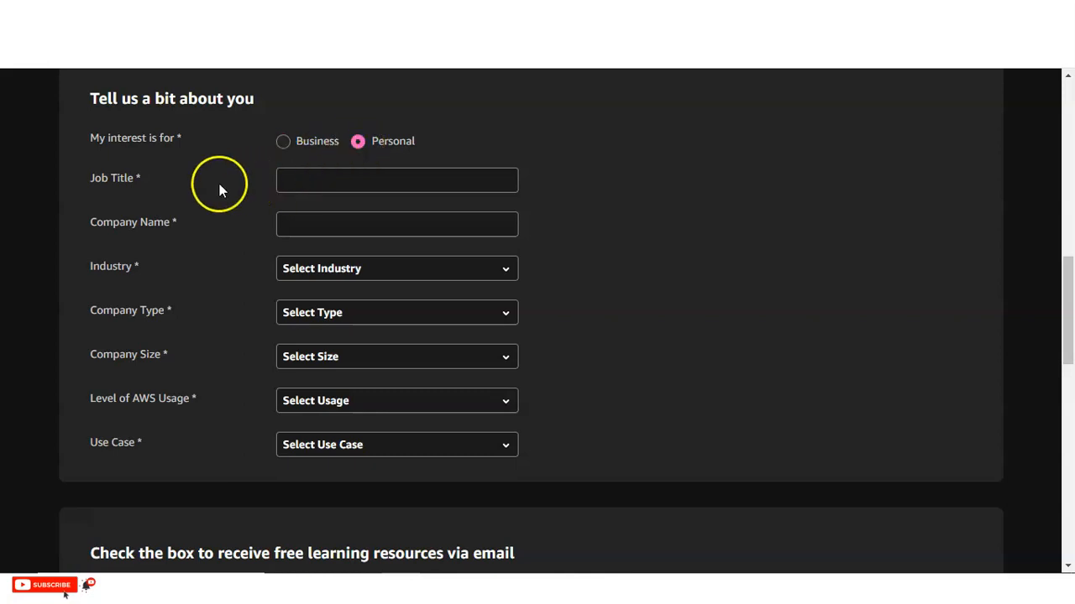
mouse_move(344, 162)
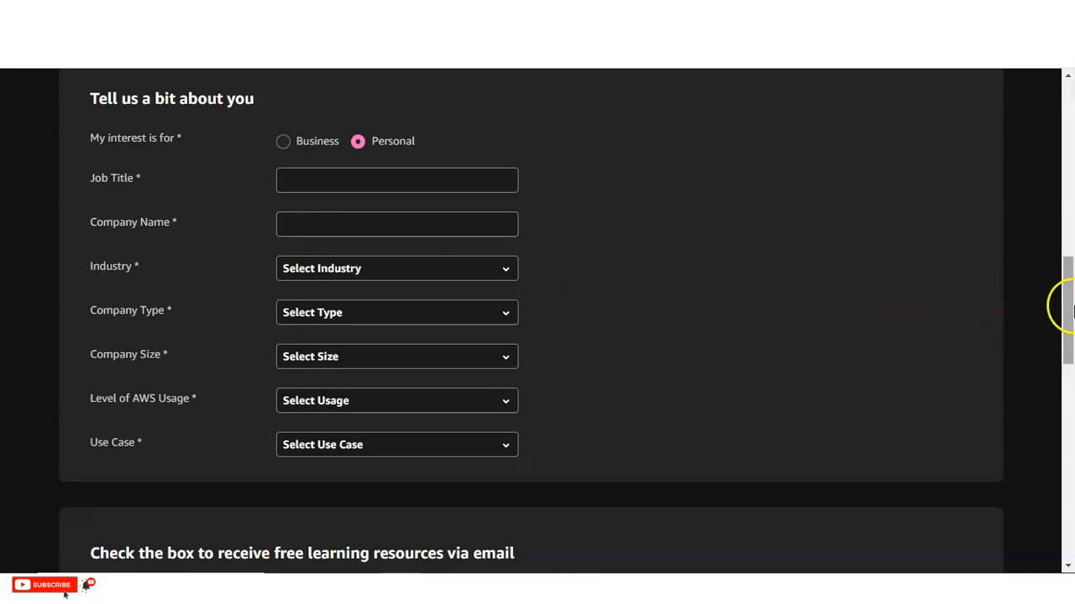
Scroll past the password and consent sections down to the reCAPTCHA and Register button.
scroll(down, 3)
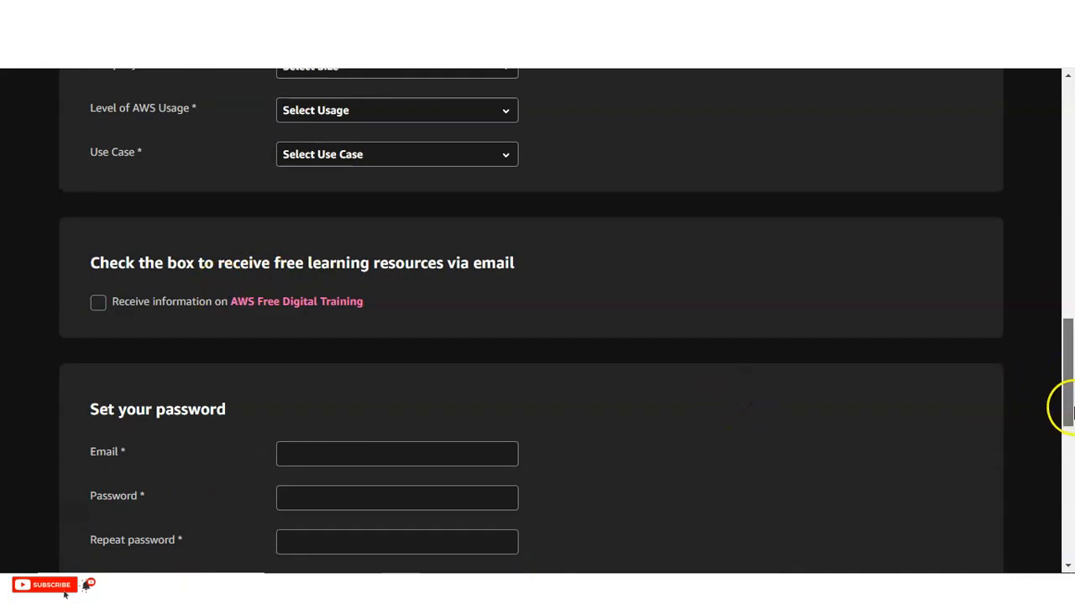
scroll(down, 3)
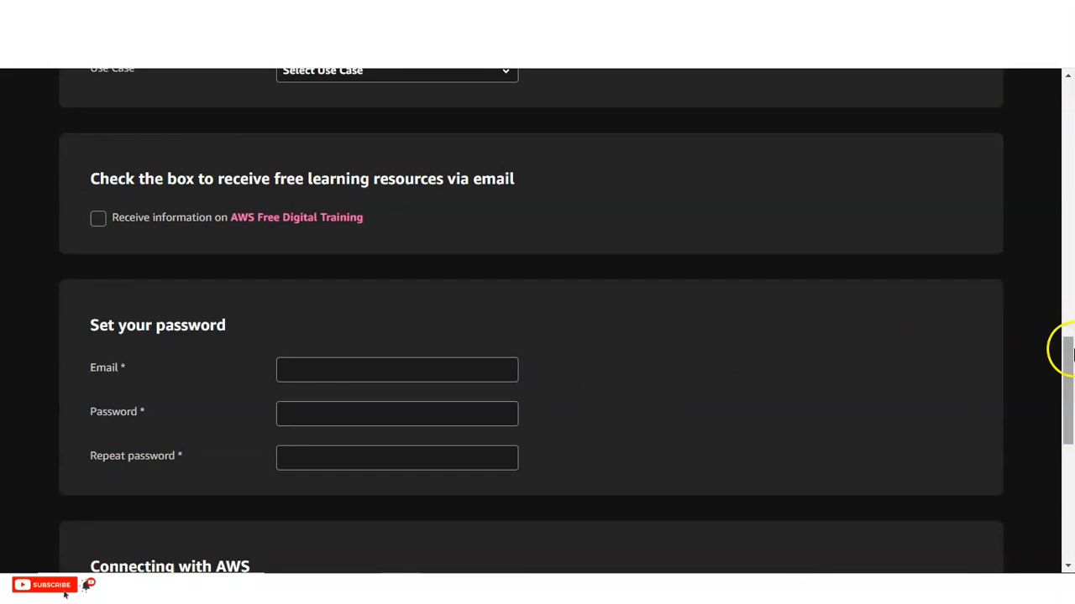
scroll(down, 3)
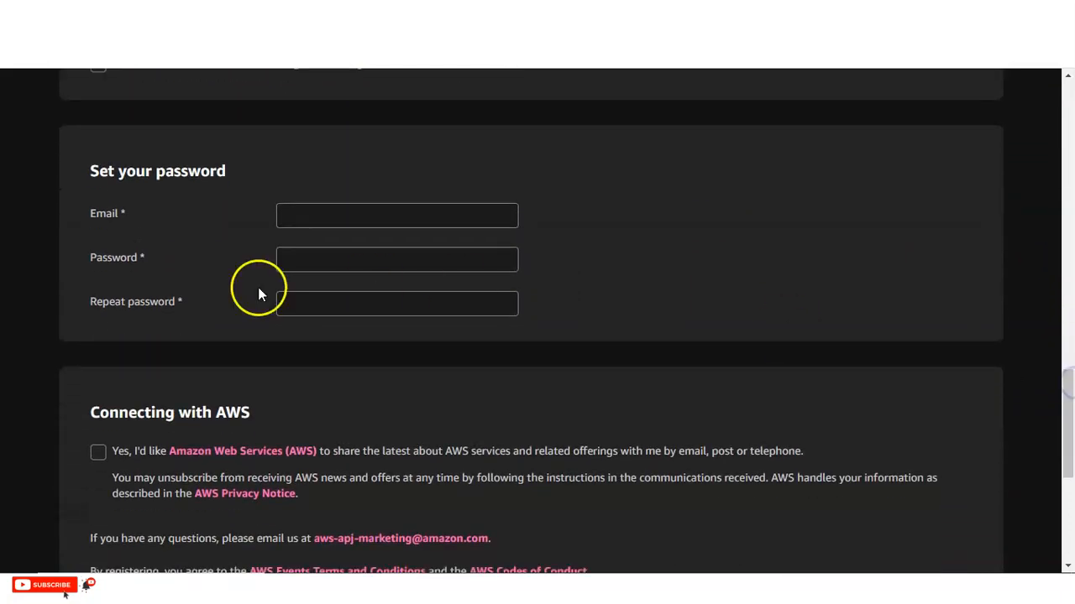
mouse_move(305, 254)
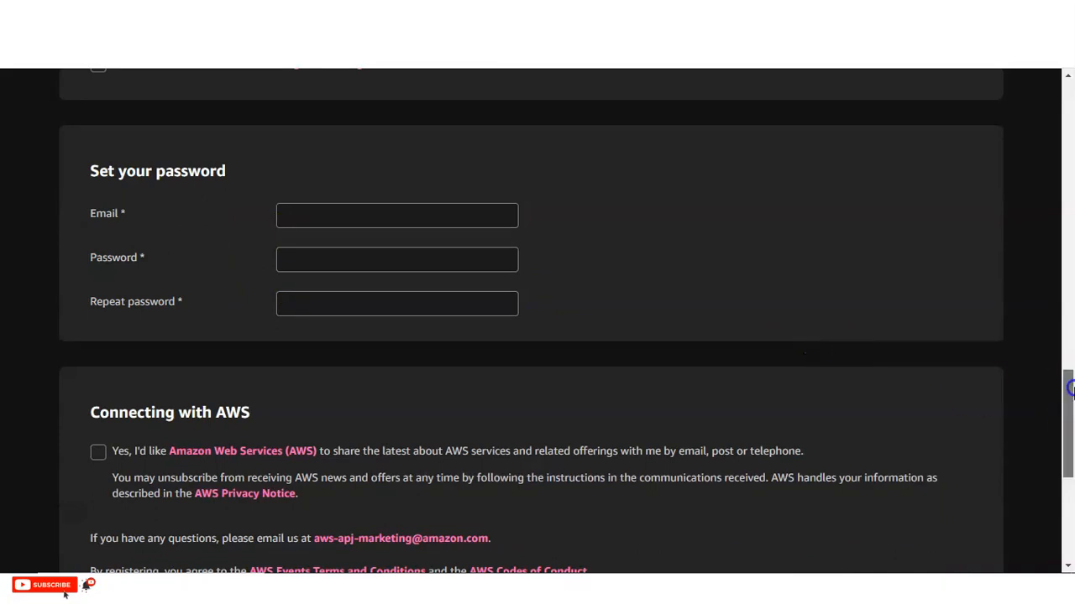
scroll(down, 3)
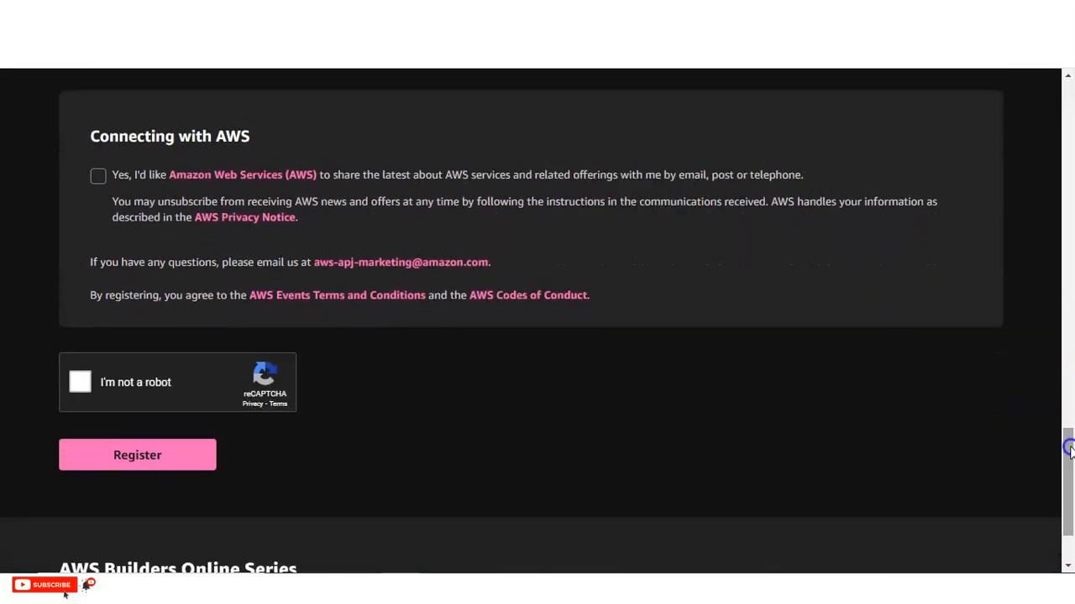
mouse_move(373, 286)
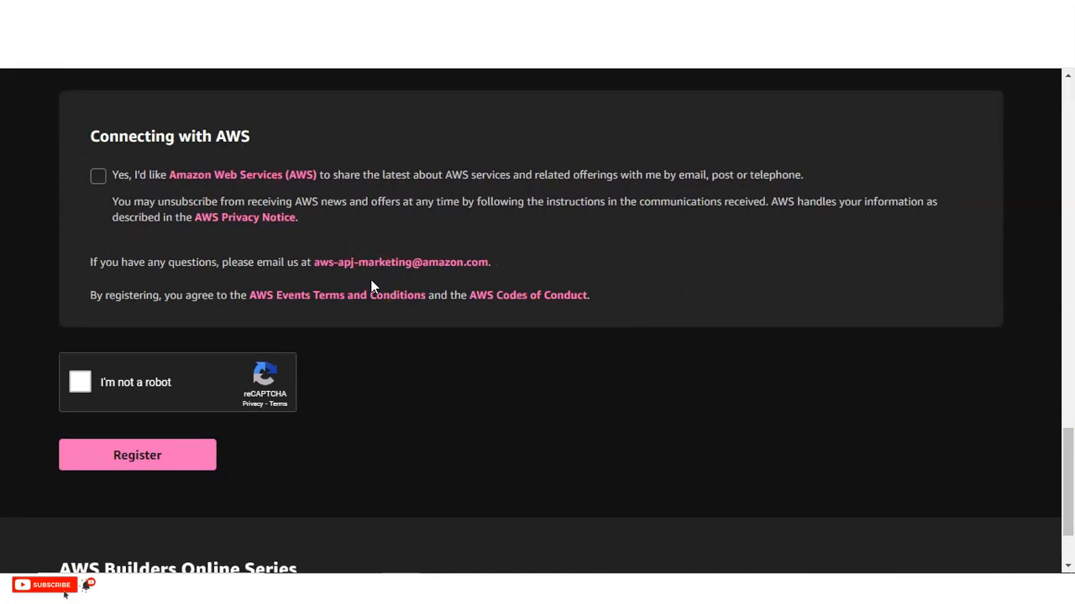